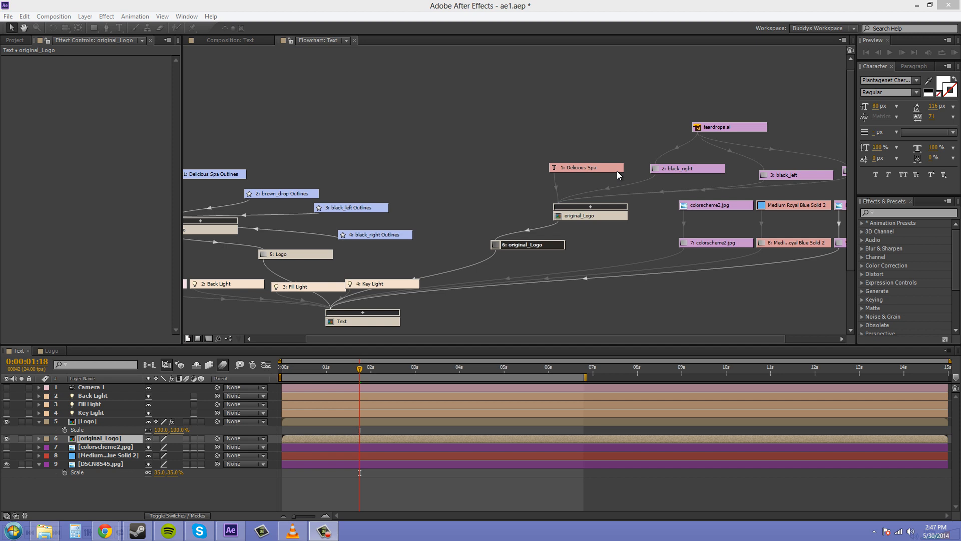
mouse_move(212, 290)
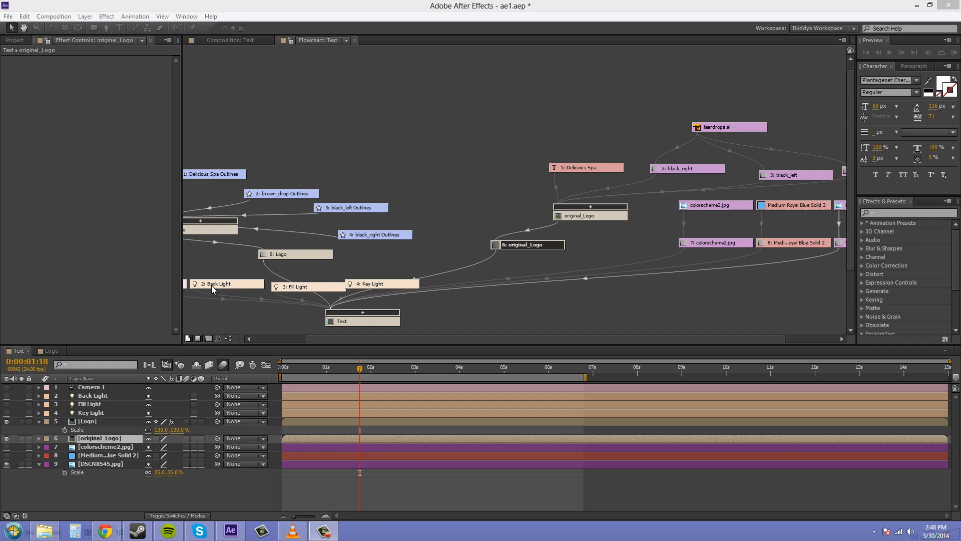
Switch to the Composition: Text viewer and select items in the timeline
click(230, 40)
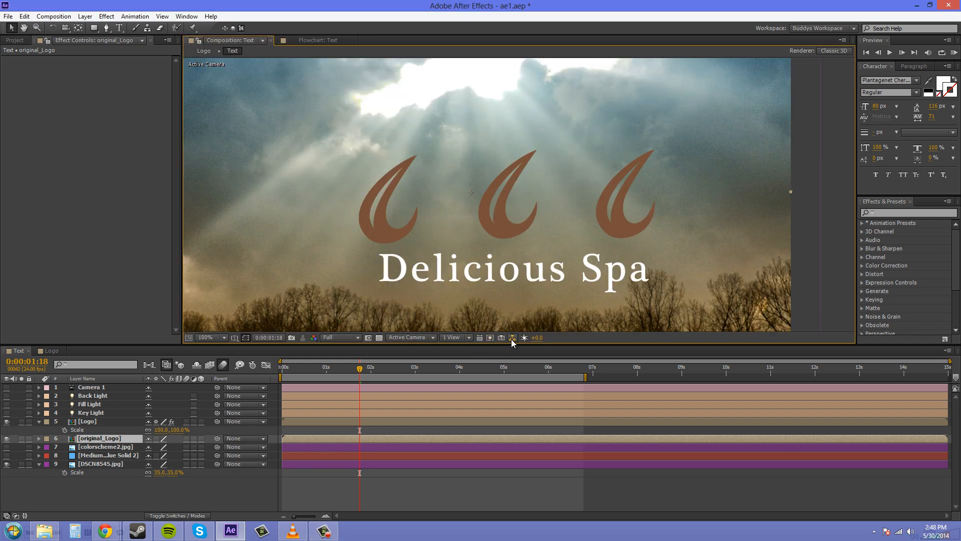
mouse_move(512, 337)
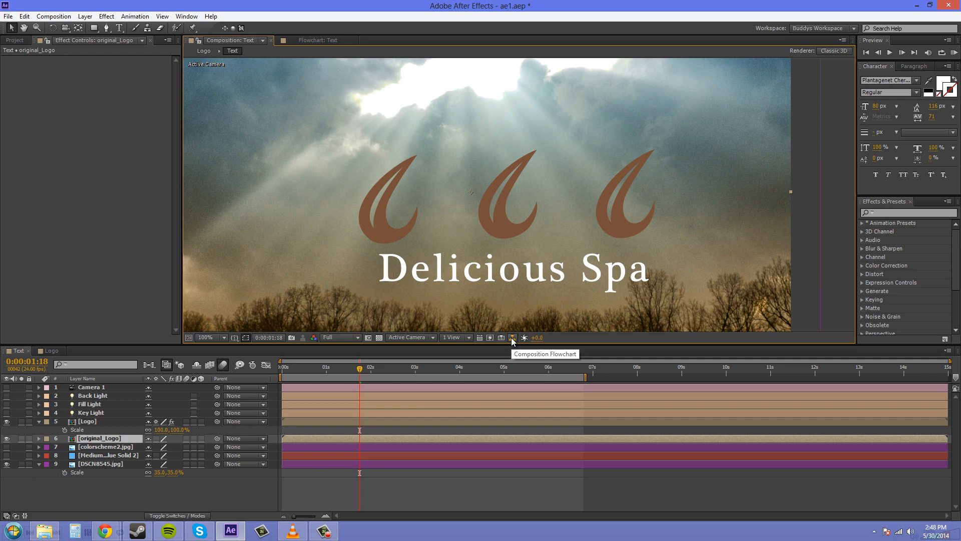
click(87, 421)
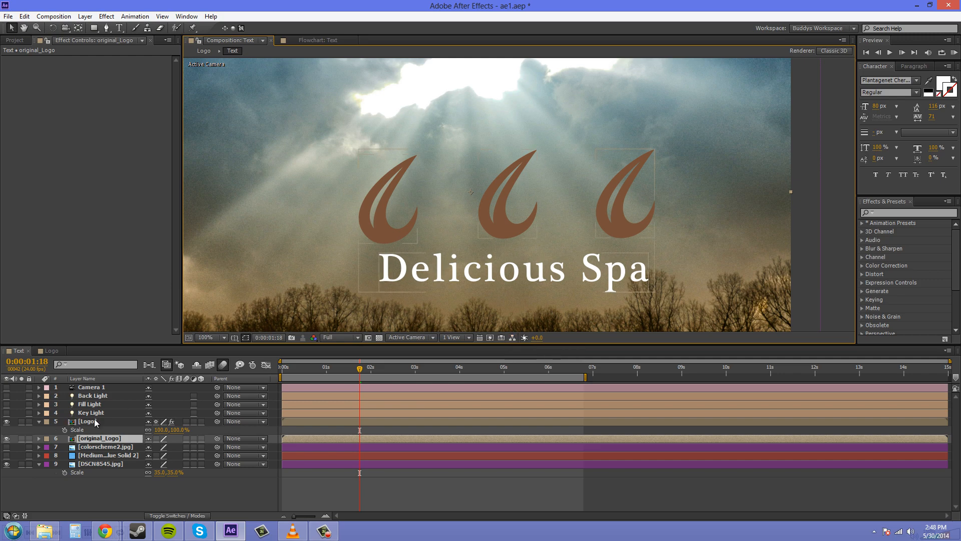
click(101, 438)
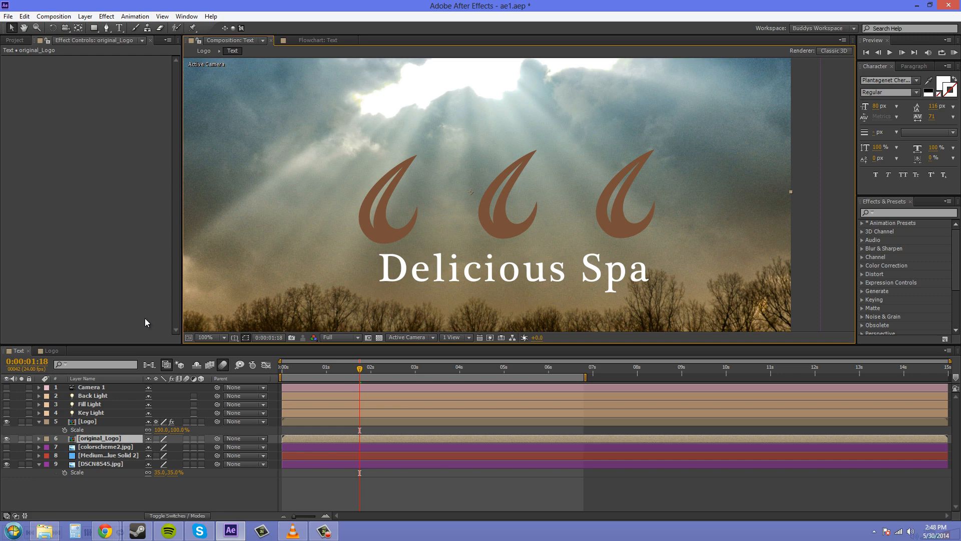
mouse_move(297, 54)
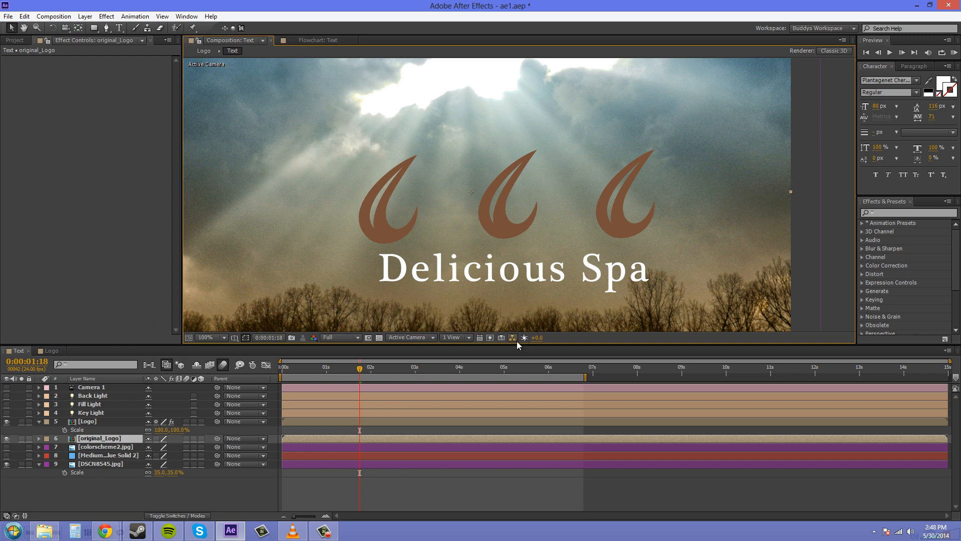
Bring back the Text composition flowchart and scroll it to the right
click(317, 40)
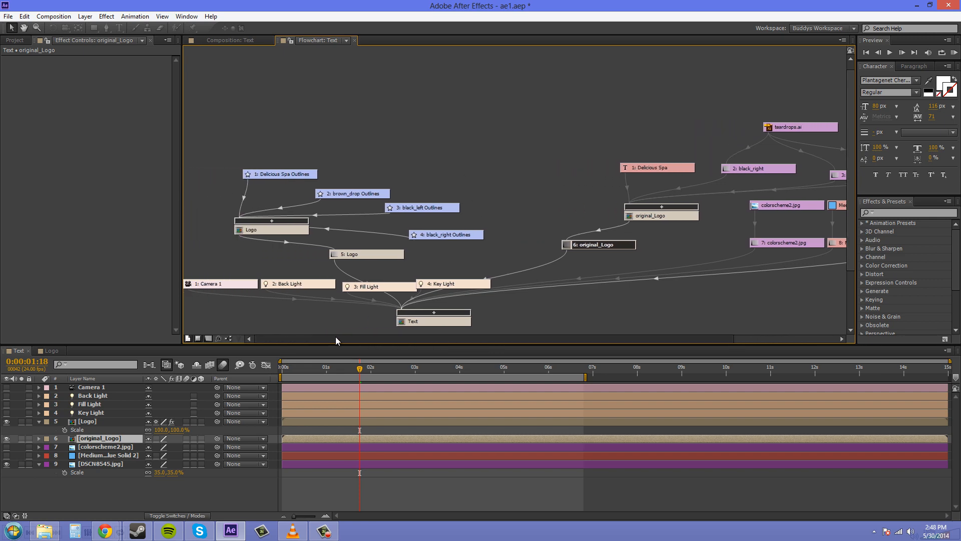
scroll(right, 3)
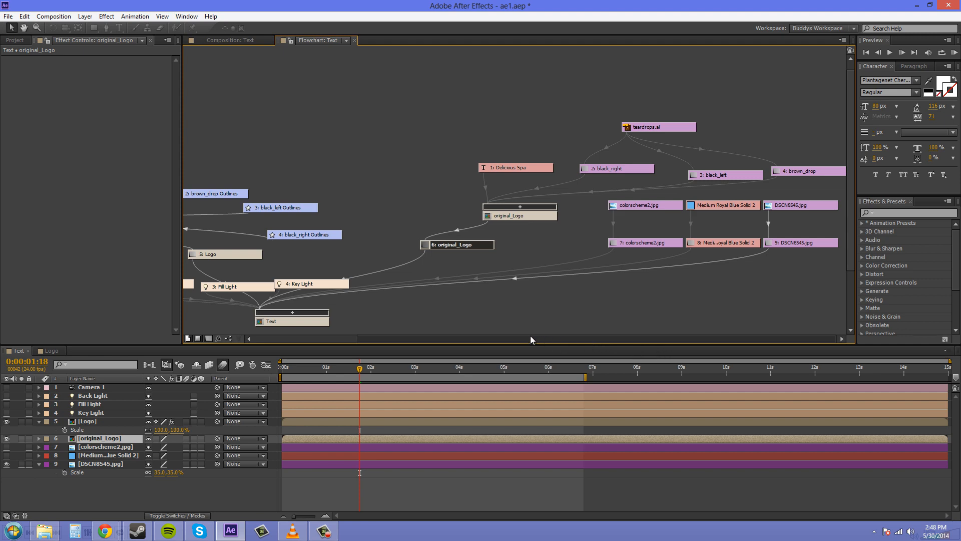
mouse_move(557, 349)
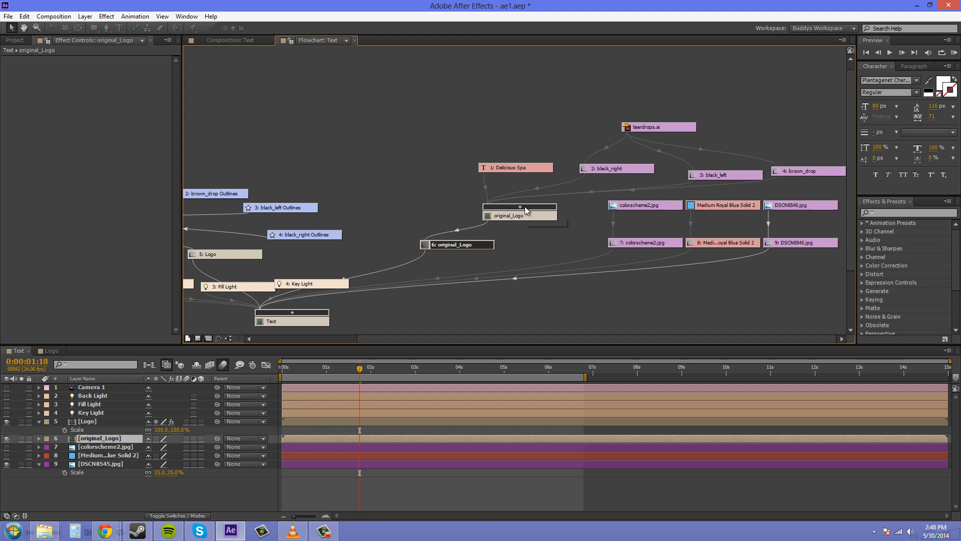
mouse_move(667, 127)
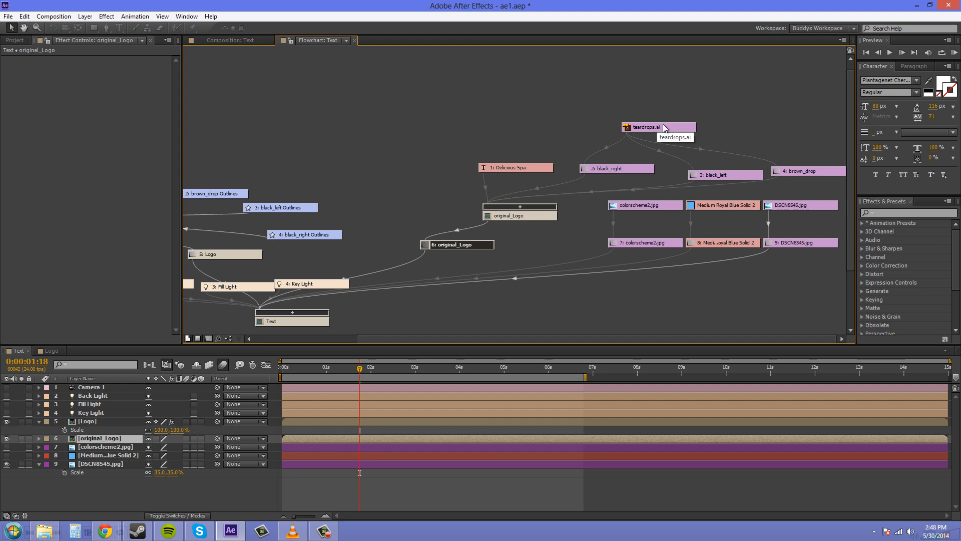
mouse_move(654, 129)
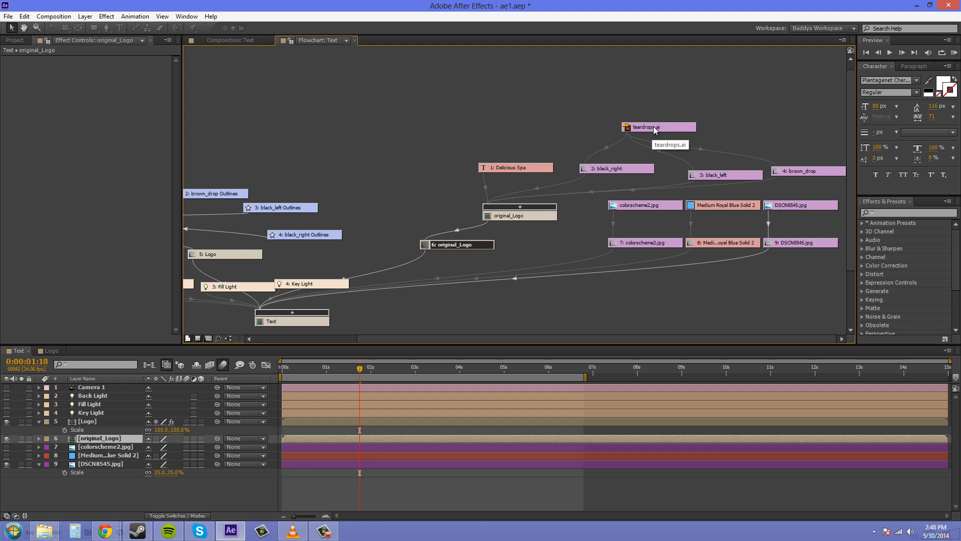
mouse_move(642, 148)
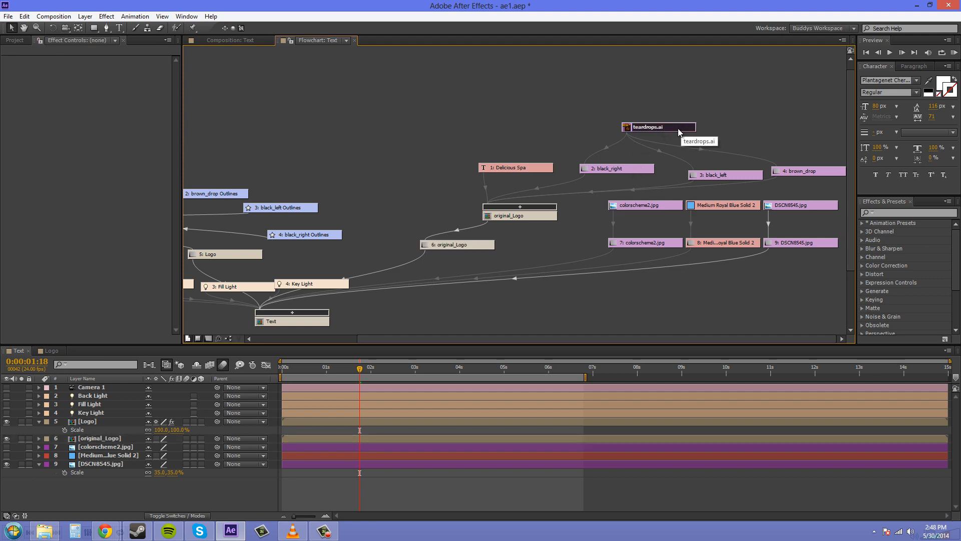
mouse_move(780, 112)
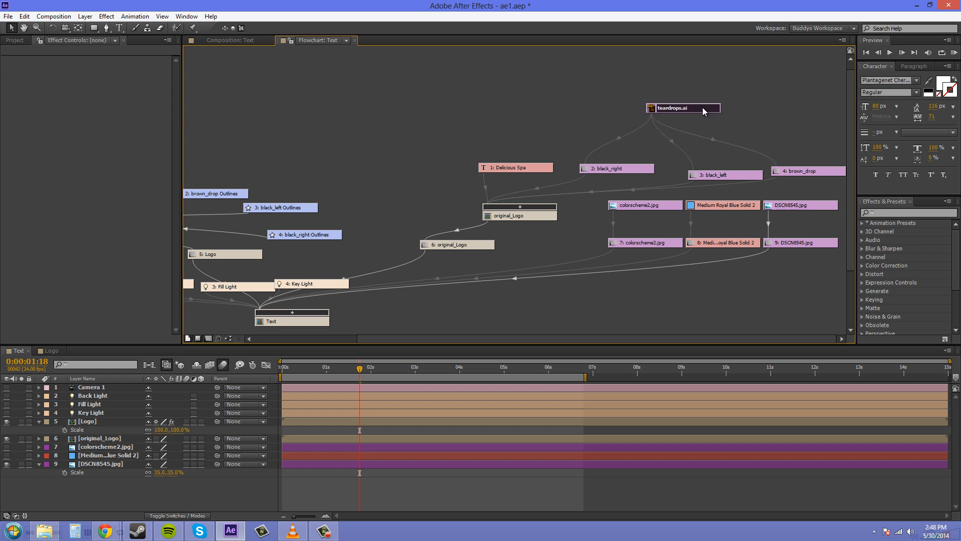
mouse_move(630, 173)
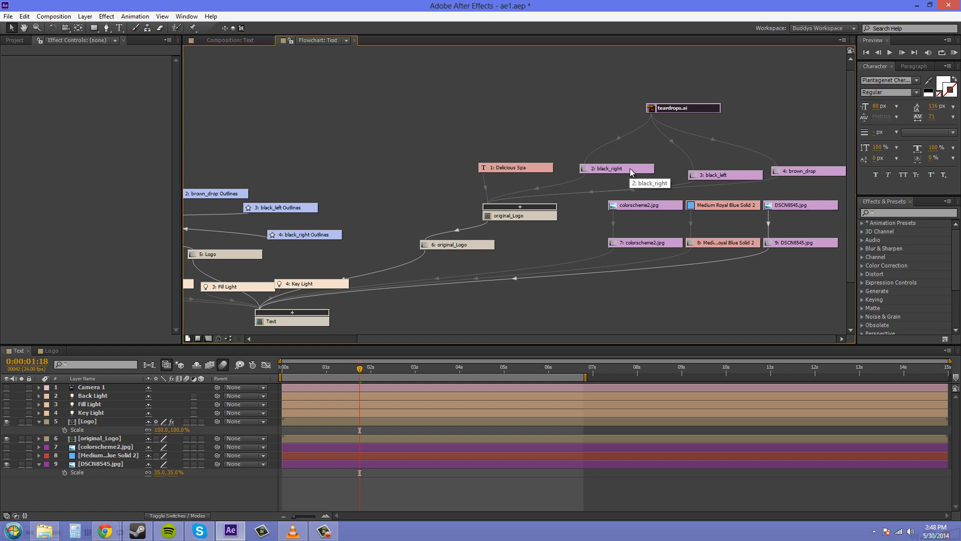
mouse_move(716, 166)
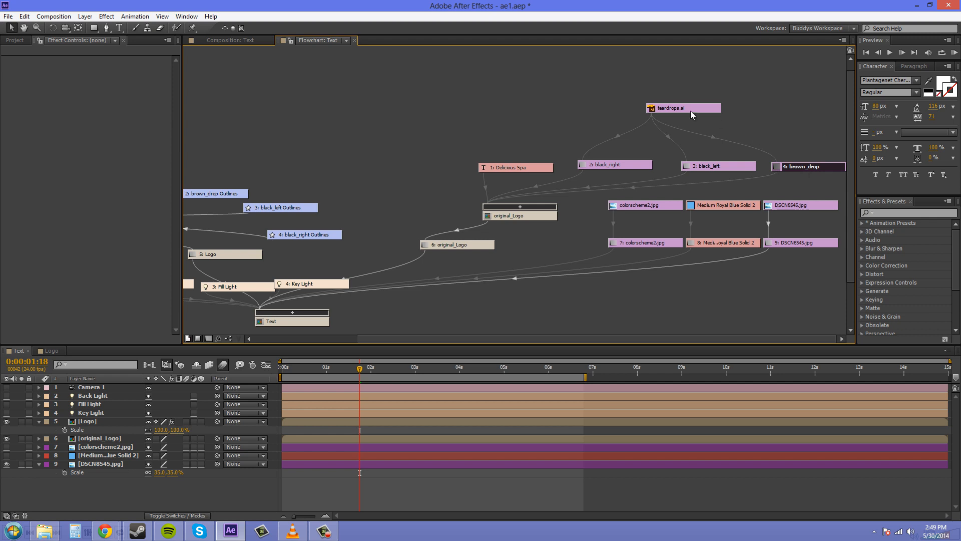
mouse_move(615, 170)
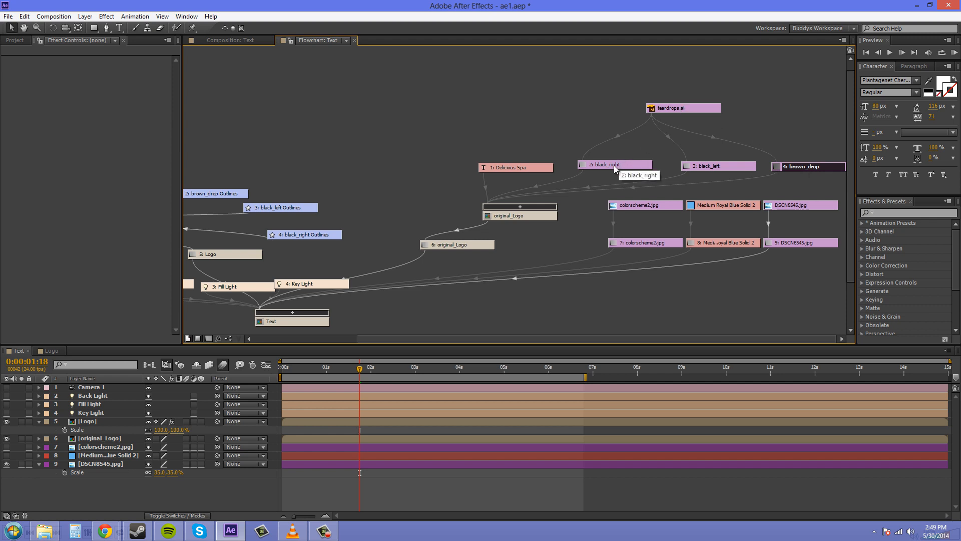
mouse_move(814, 169)
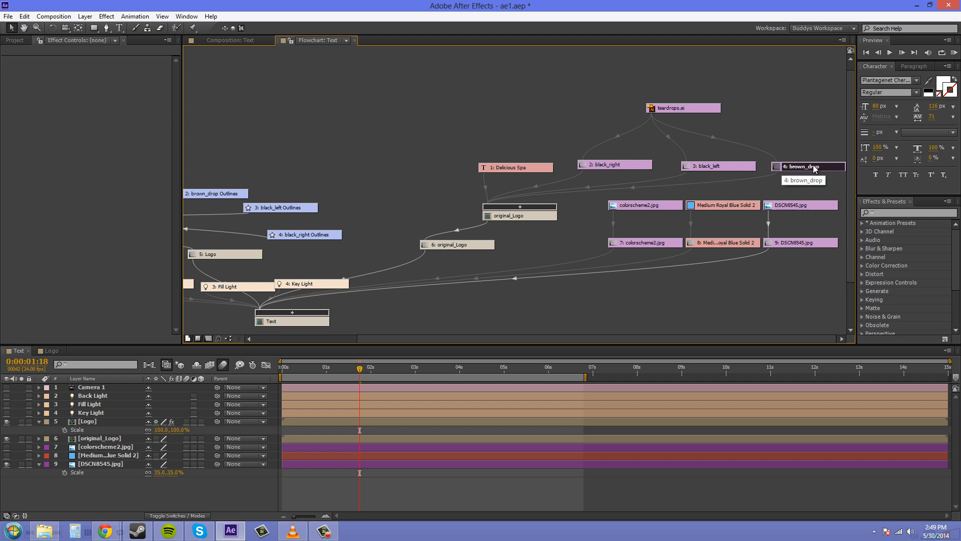
mouse_move(514, 167)
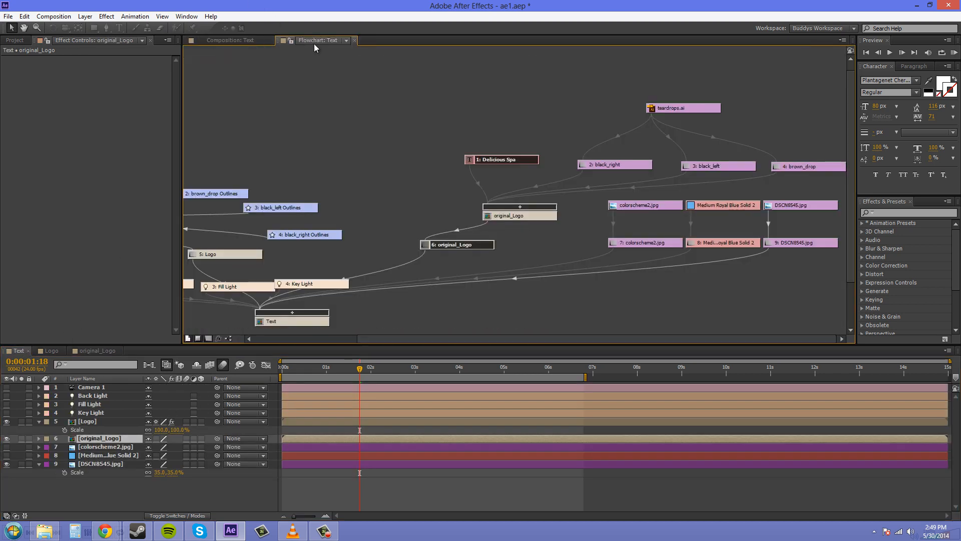
mouse_move(520, 212)
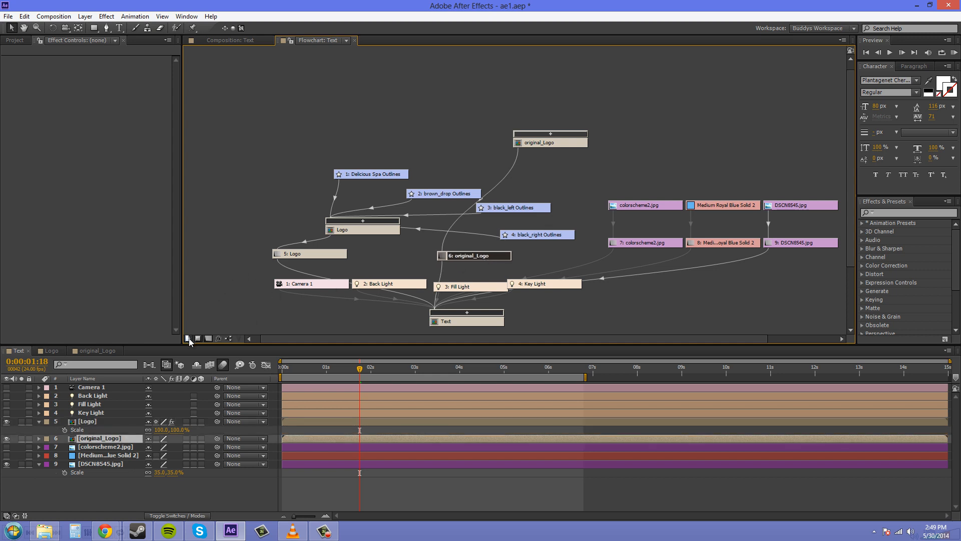
mouse_move(196, 338)
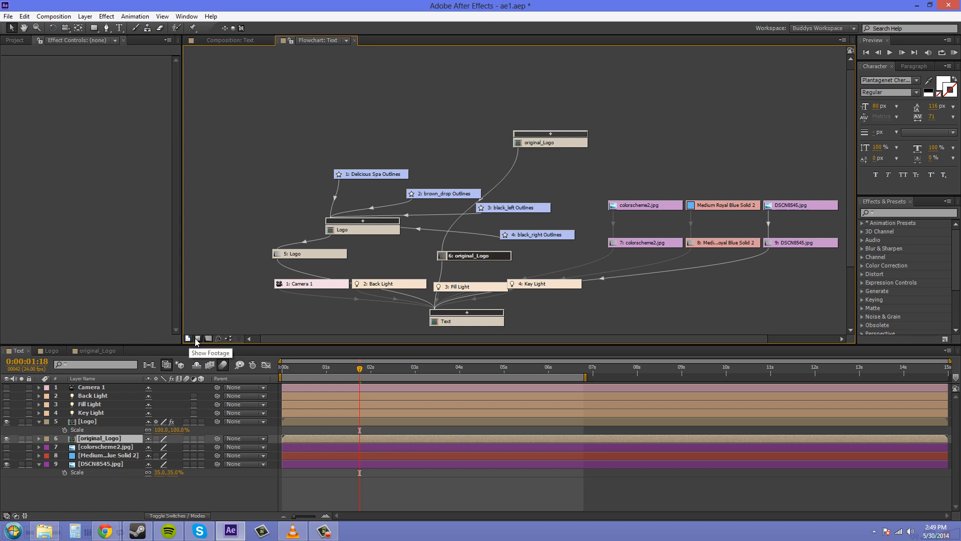
mouse_move(207, 338)
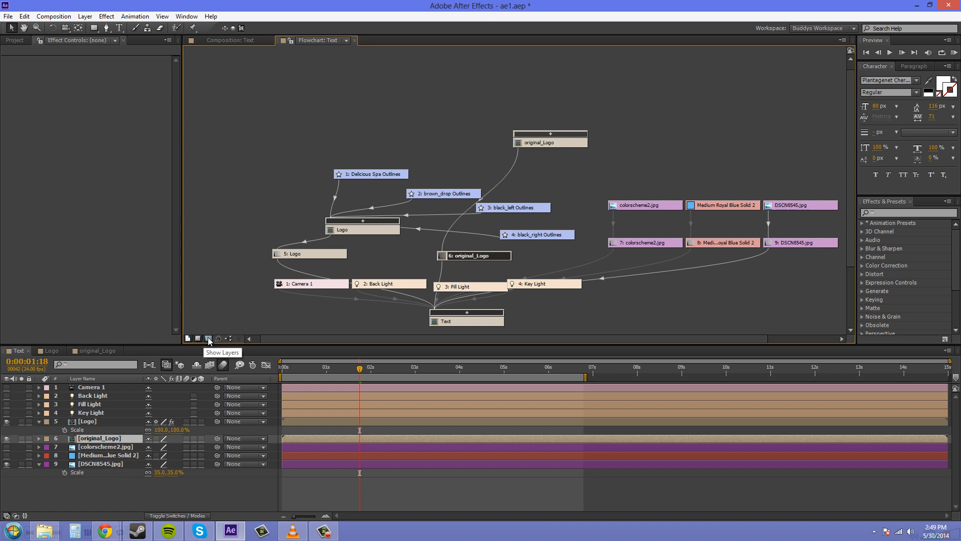
mouse_move(201, 331)
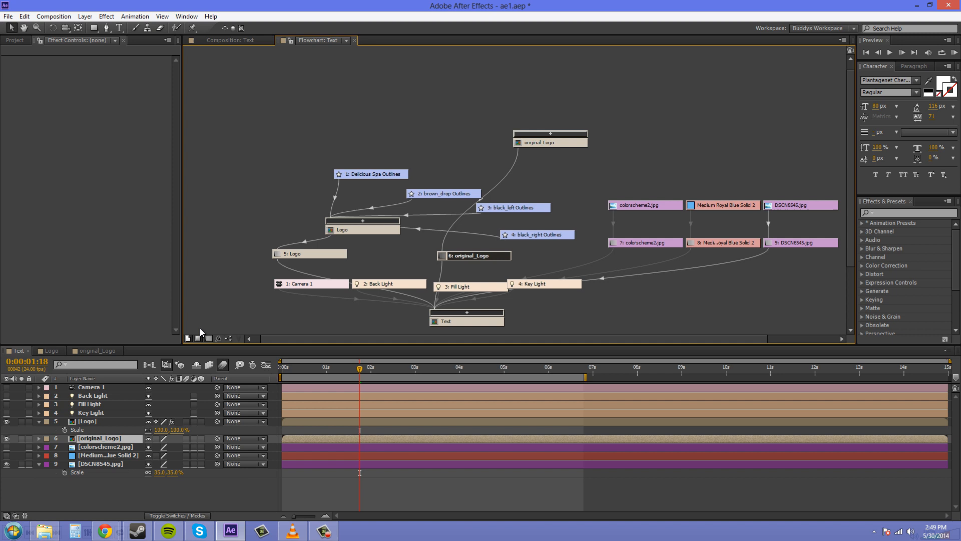
Use the Flowchart panel controls to show the Text composition's layers, camera and lights
click(196, 338)
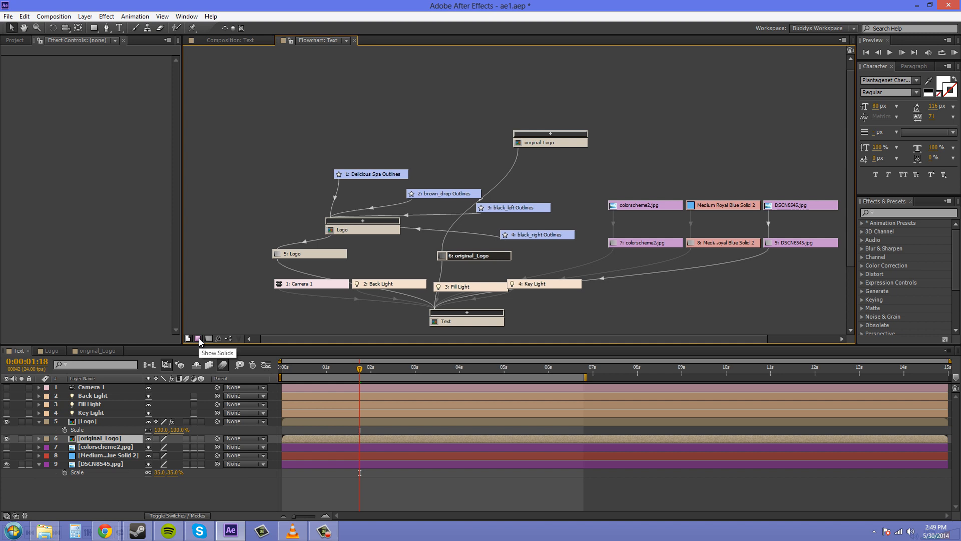
mouse_move(225, 318)
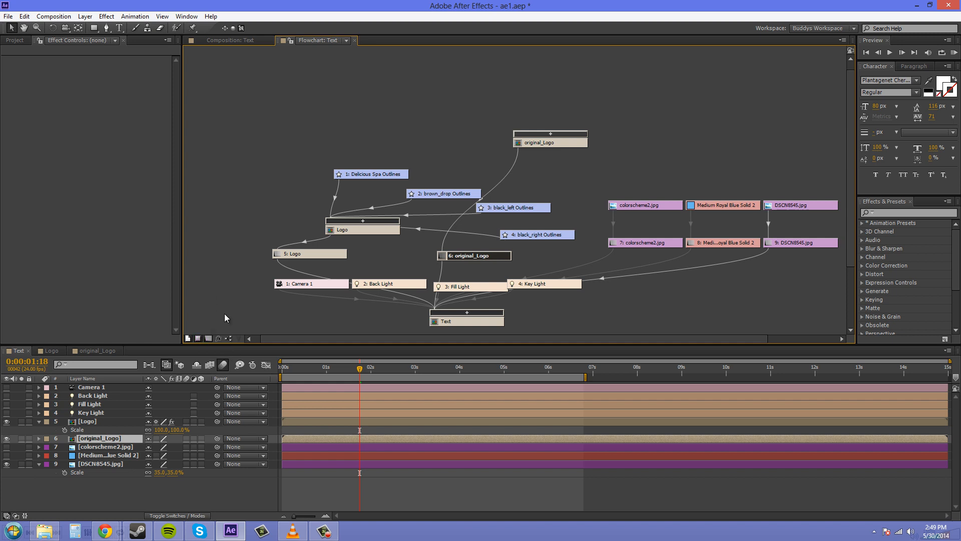
mouse_move(697, 268)
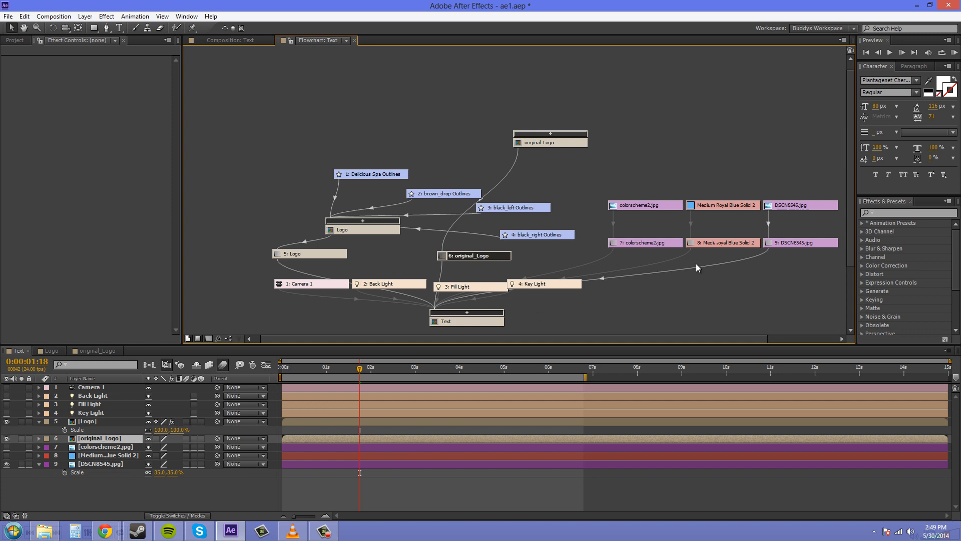
mouse_move(641, 230)
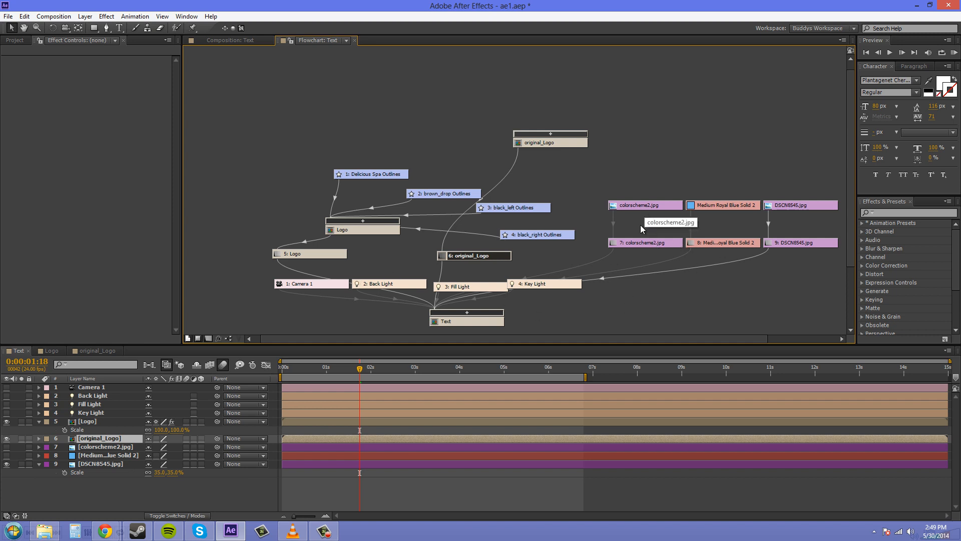
mouse_move(675, 212)
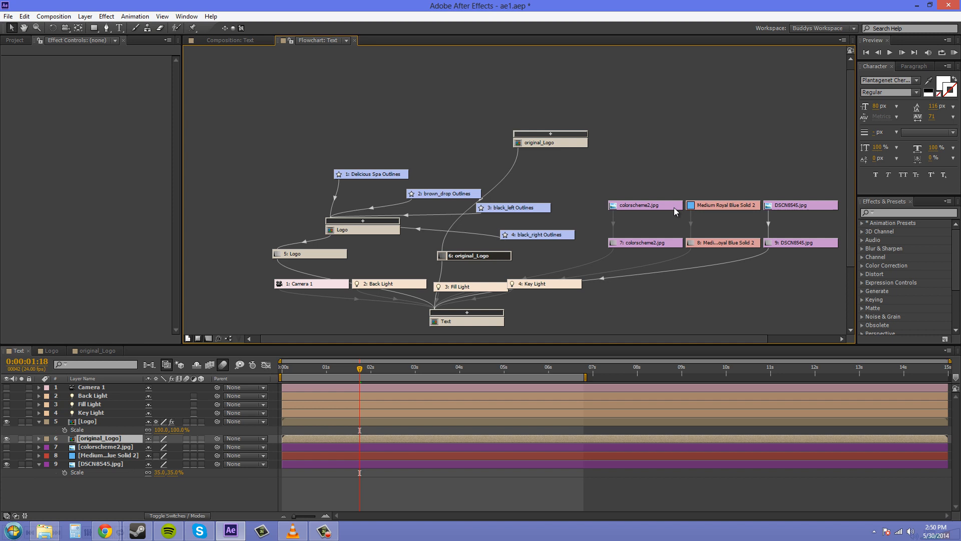
mouse_move(641, 244)
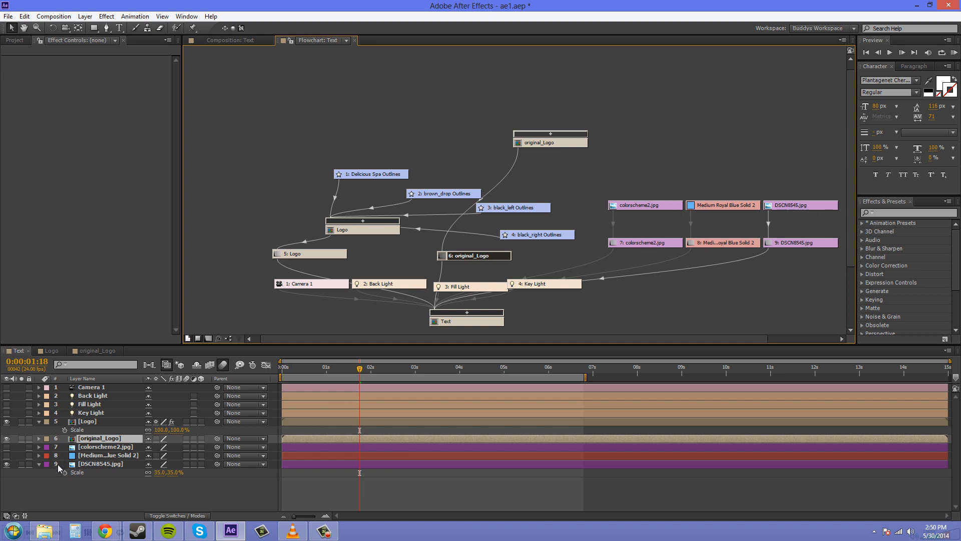
Rename the DSCN8545.jpg layer 9 to 'sunny bg'
click(98, 464)
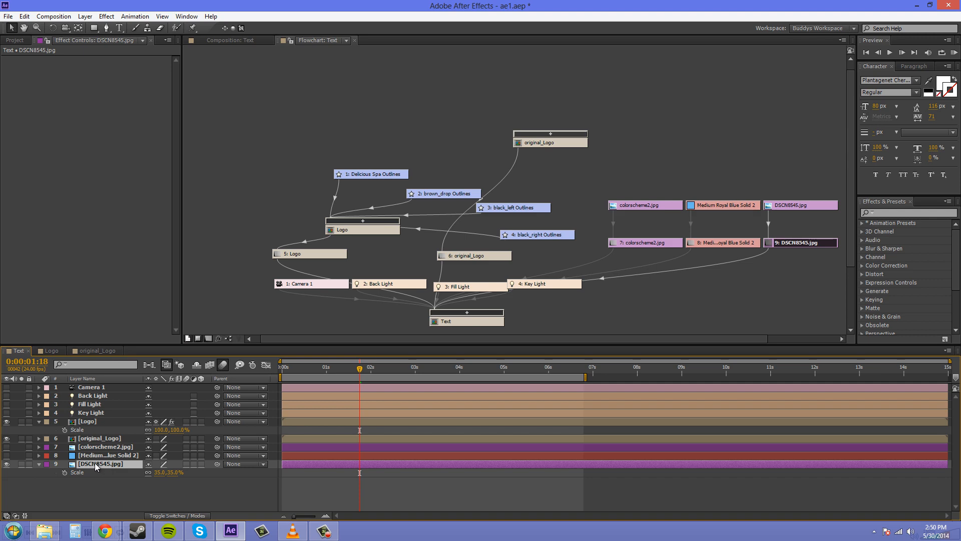
mouse_move(176, 456)
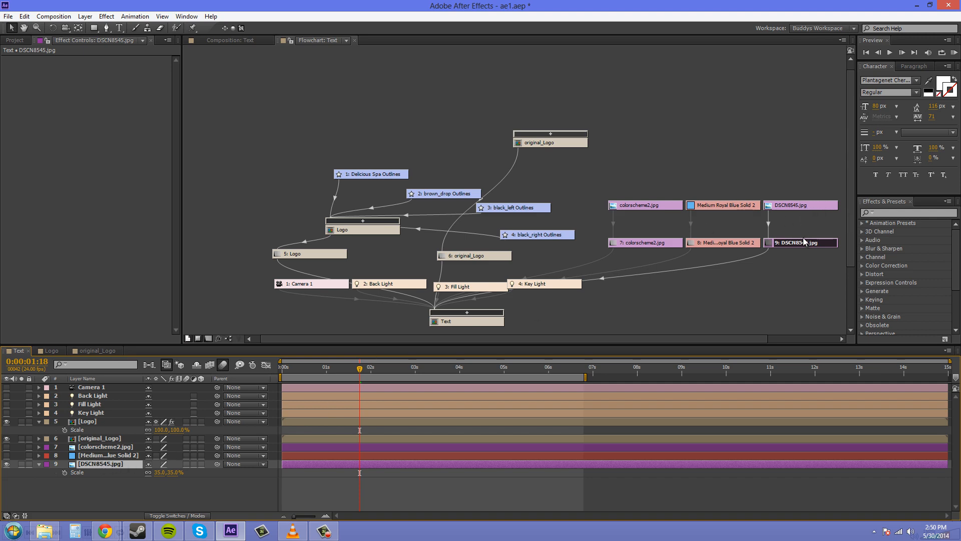
mouse_move(803, 243)
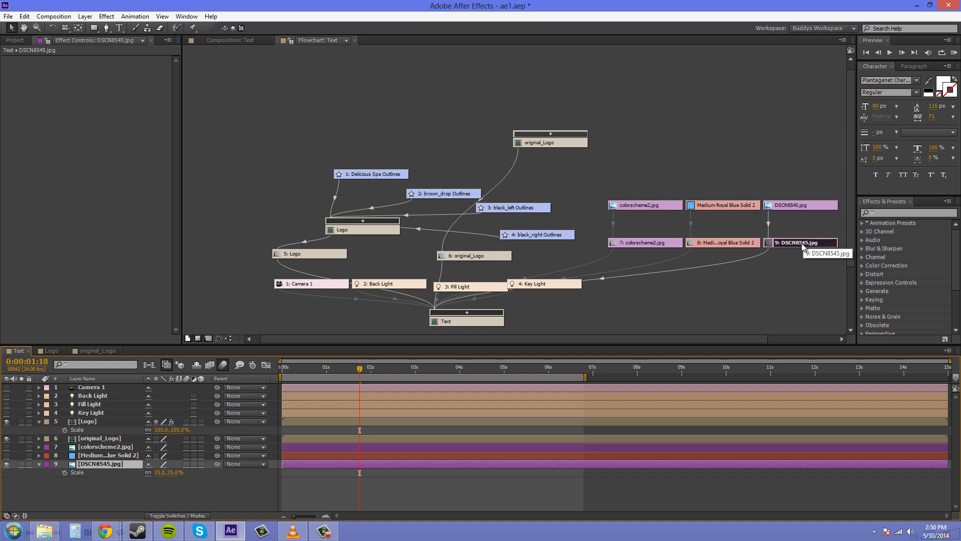
mouse_move(117, 488)
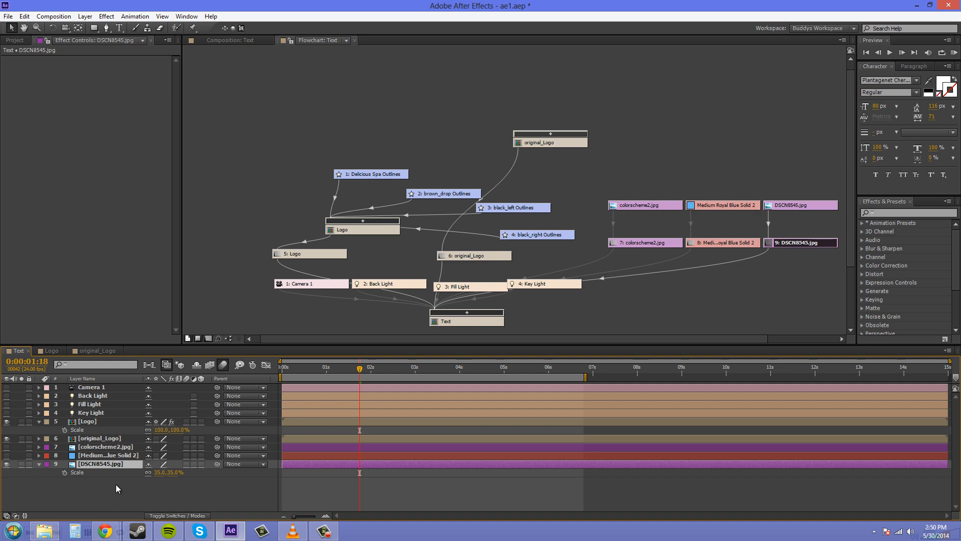
double_click(103, 465)
text(sunny bg)
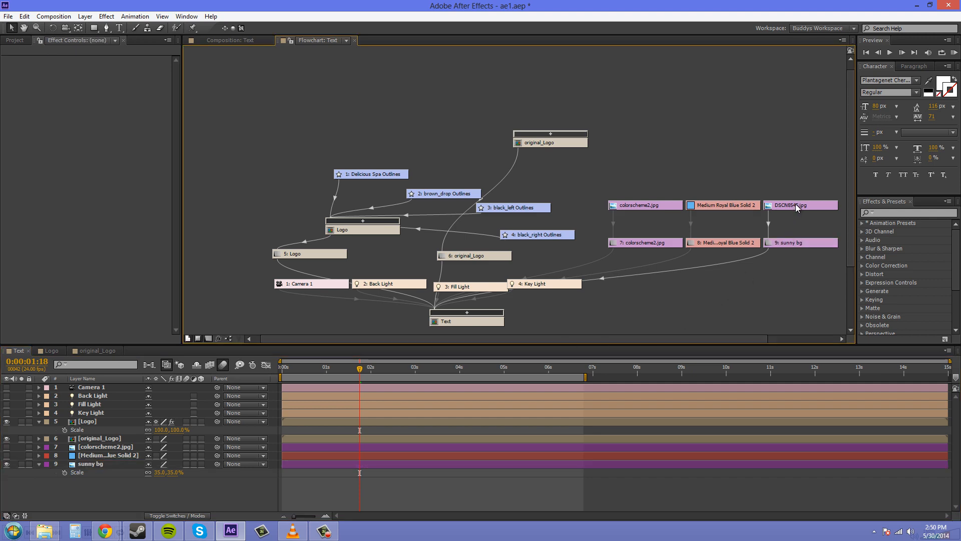
mouse_move(798, 210)
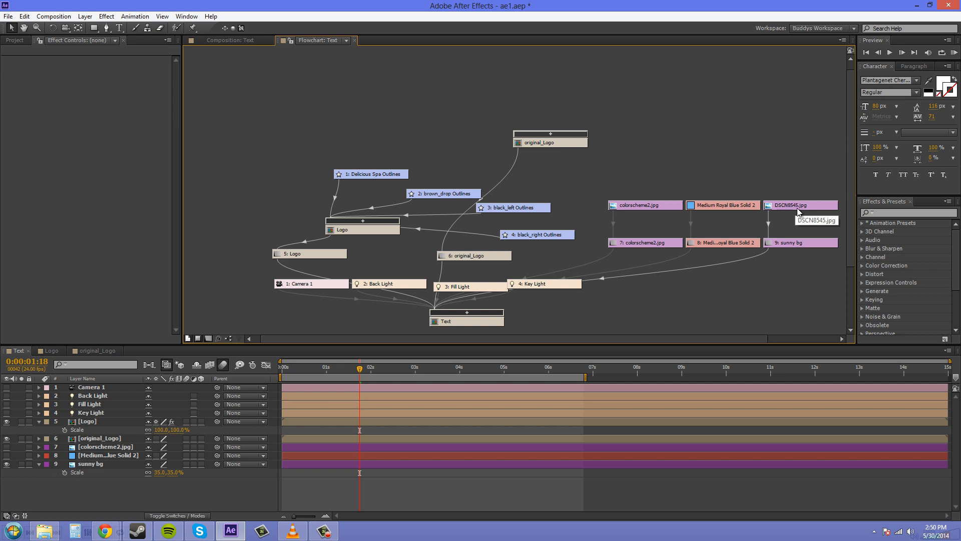
mouse_move(793, 246)
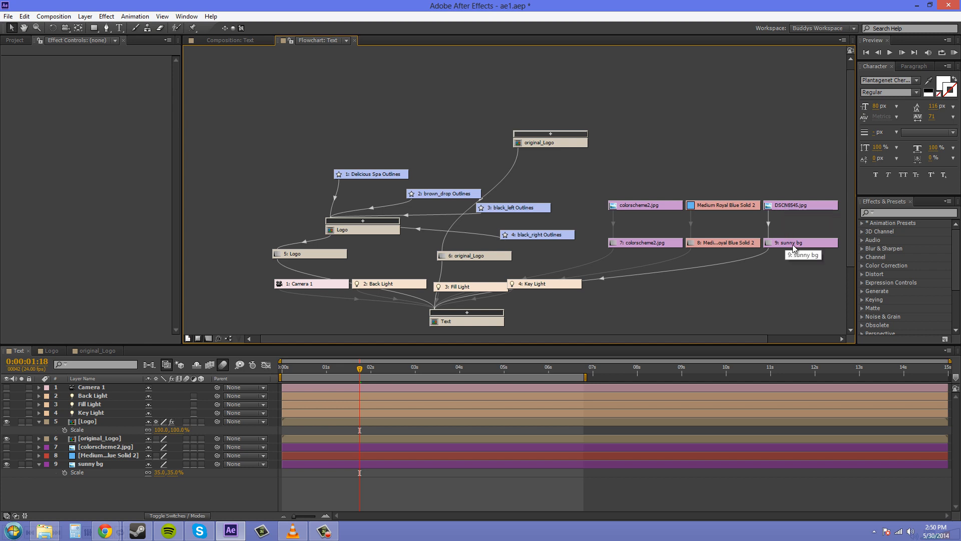
mouse_move(803, 239)
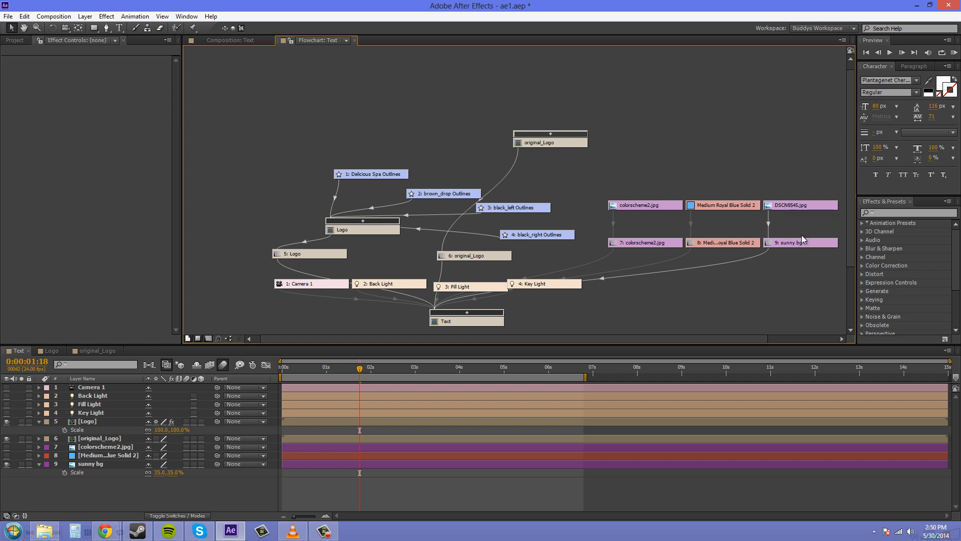
mouse_move(284, 333)
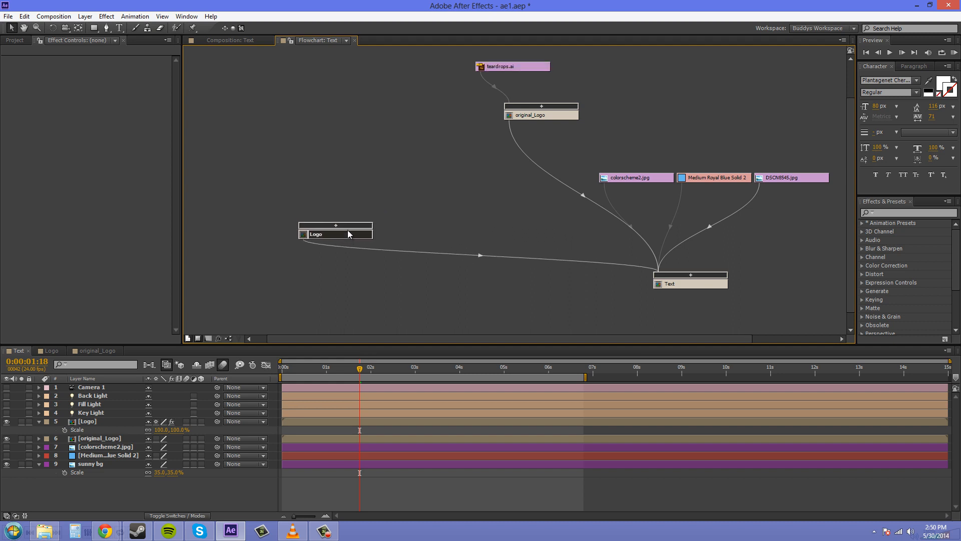
mouse_move(528, 219)
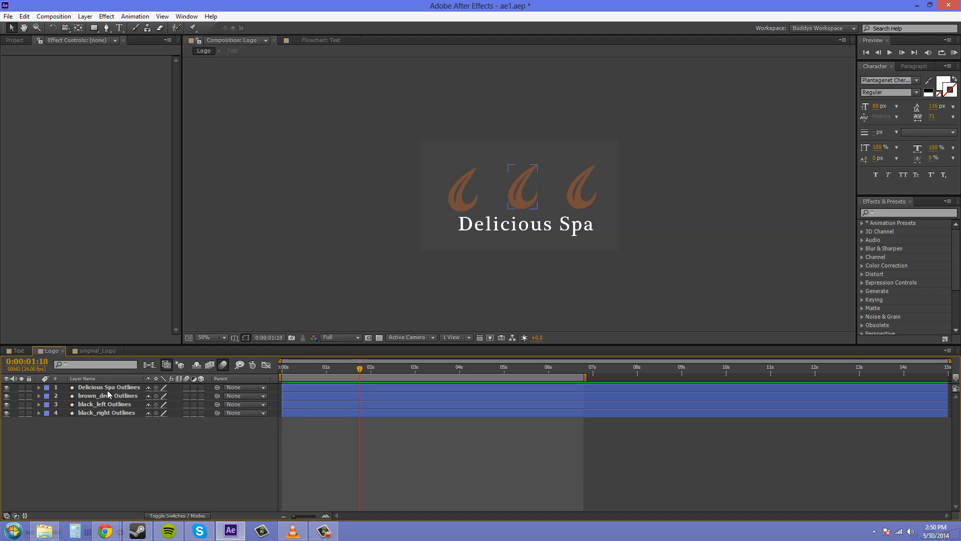
Select the brown_drop layer to identify its drop, then return to the flowchart tab
click(107, 395)
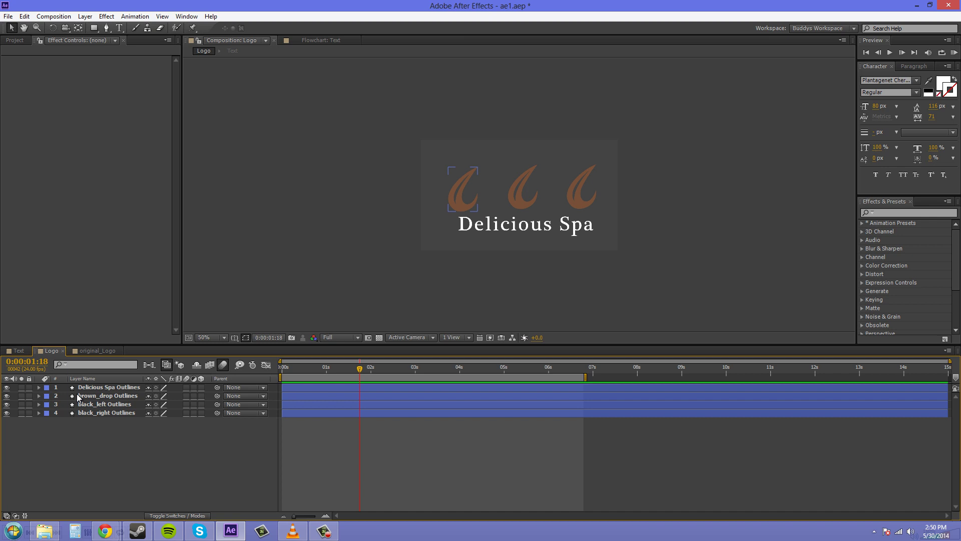
click(319, 40)
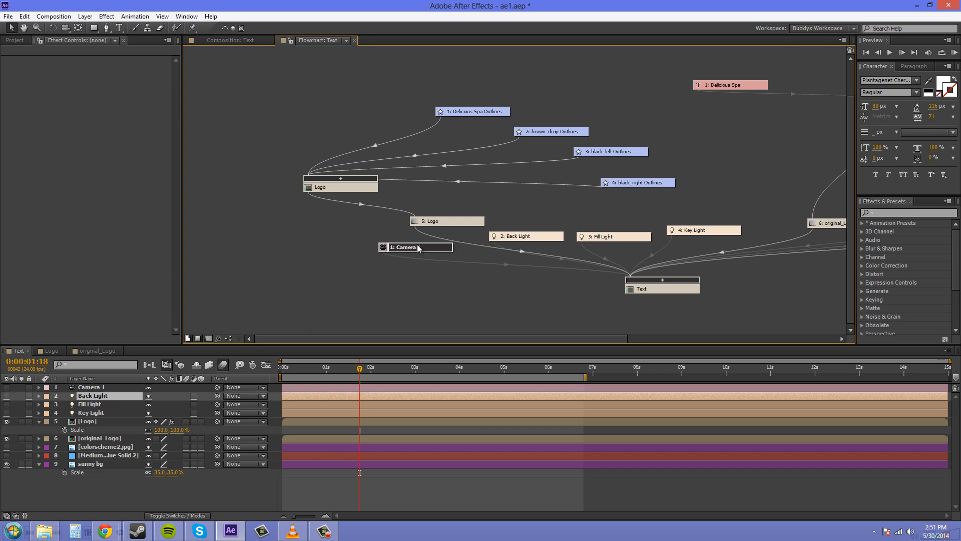
Toggle Show Layers off and back on in the Text flowchart
click(208, 339)
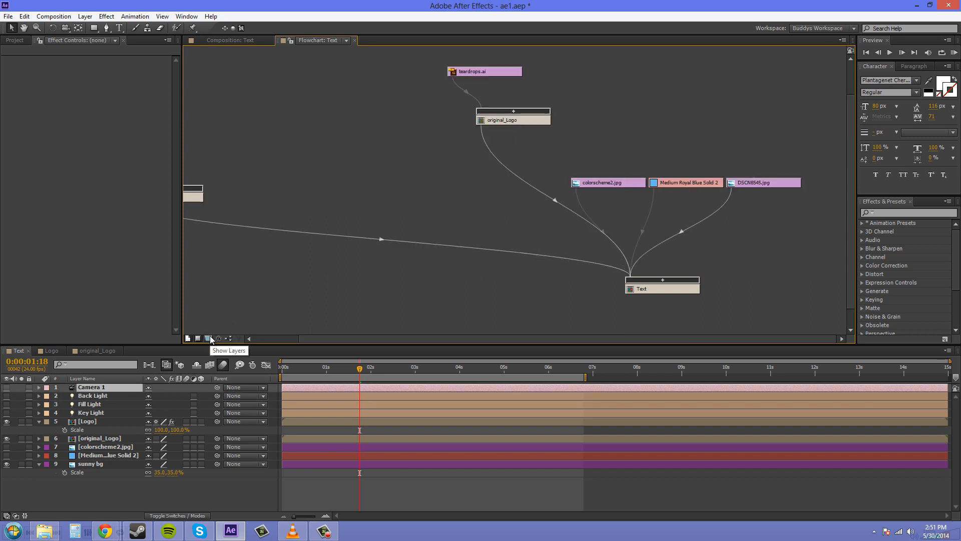
click(208, 338)
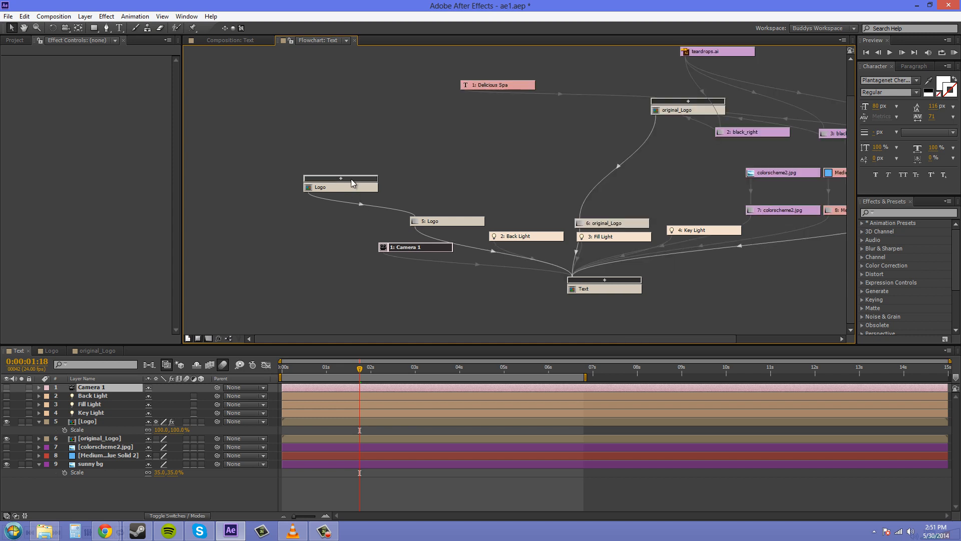
mouse_move(613, 285)
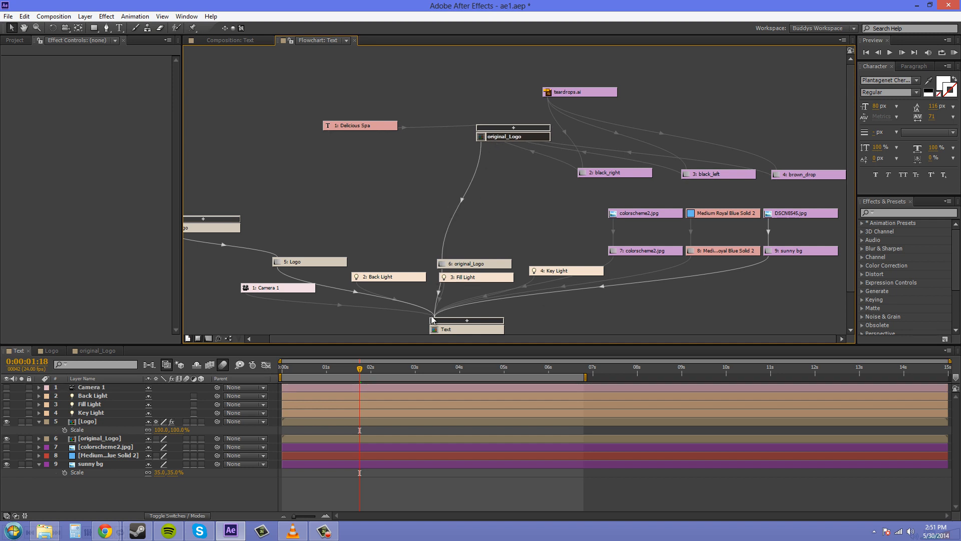
mouse_move(364, 245)
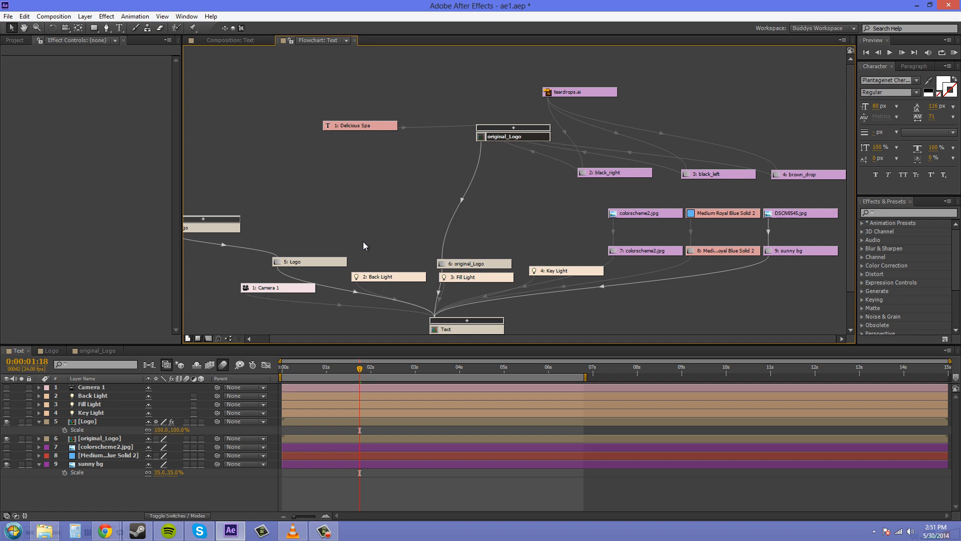
mouse_move(250, 308)
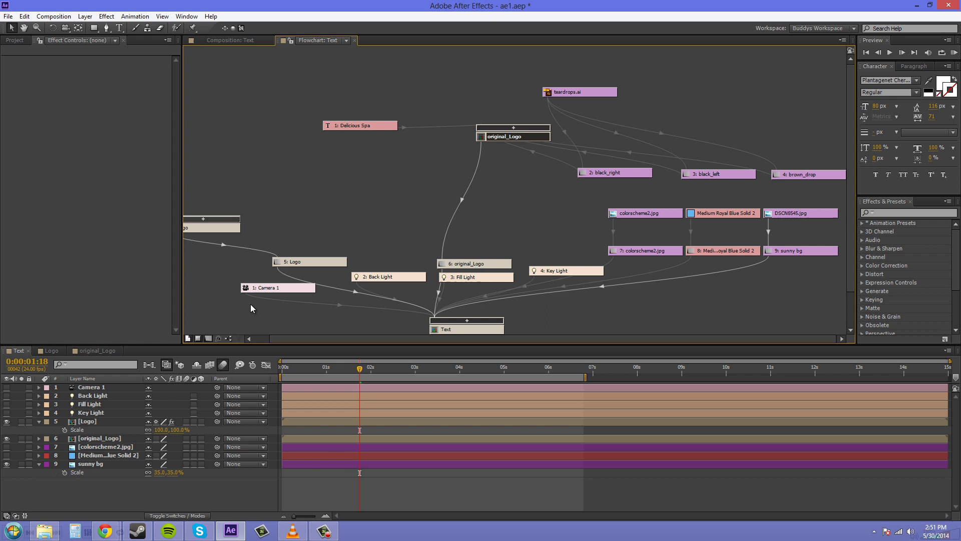
mouse_move(237, 338)
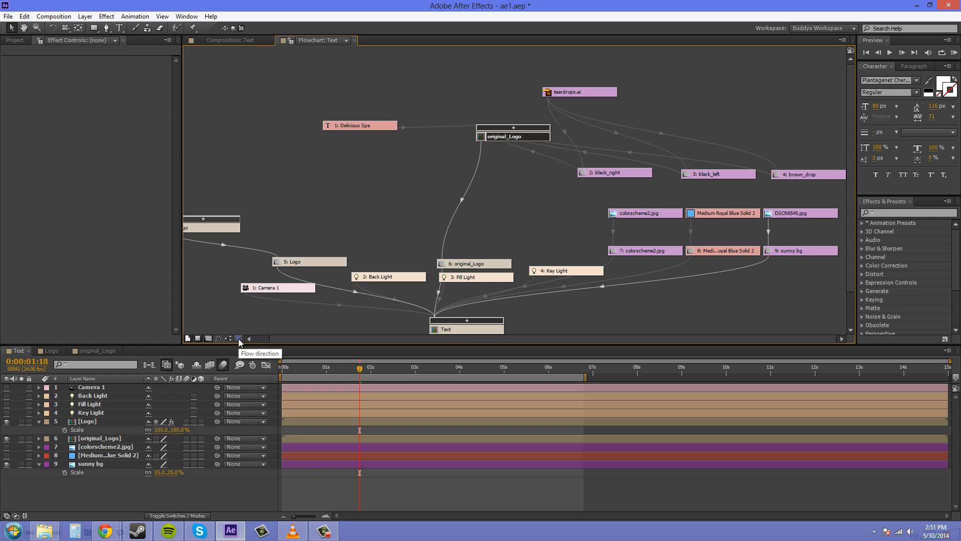
Set the flowchart direction to Left to Right, then change it to Right to Left
click(239, 339)
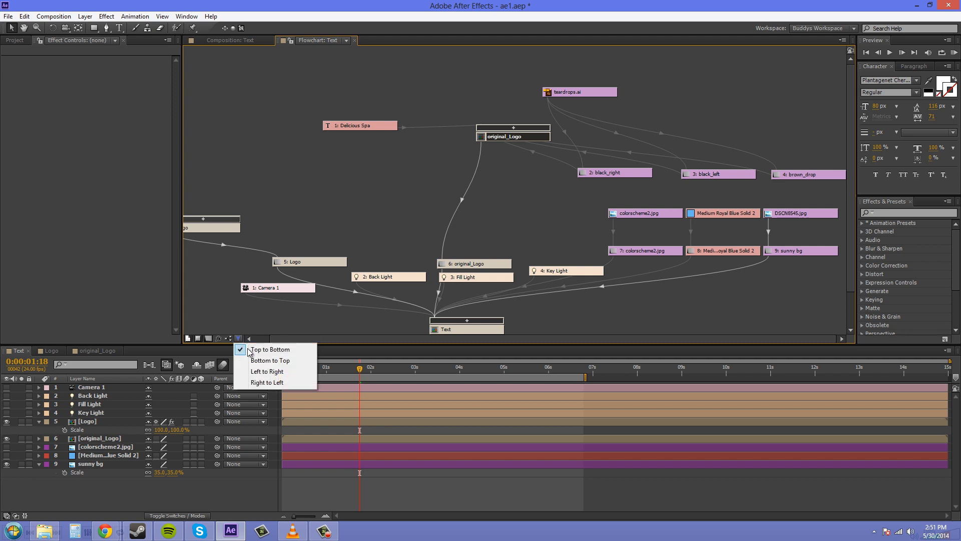
click(270, 361)
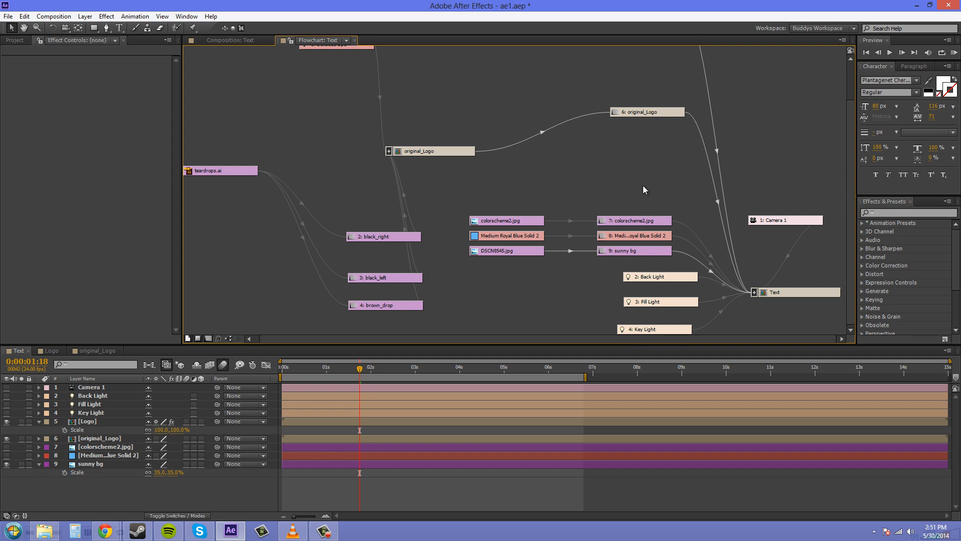
right_click(571, 184)
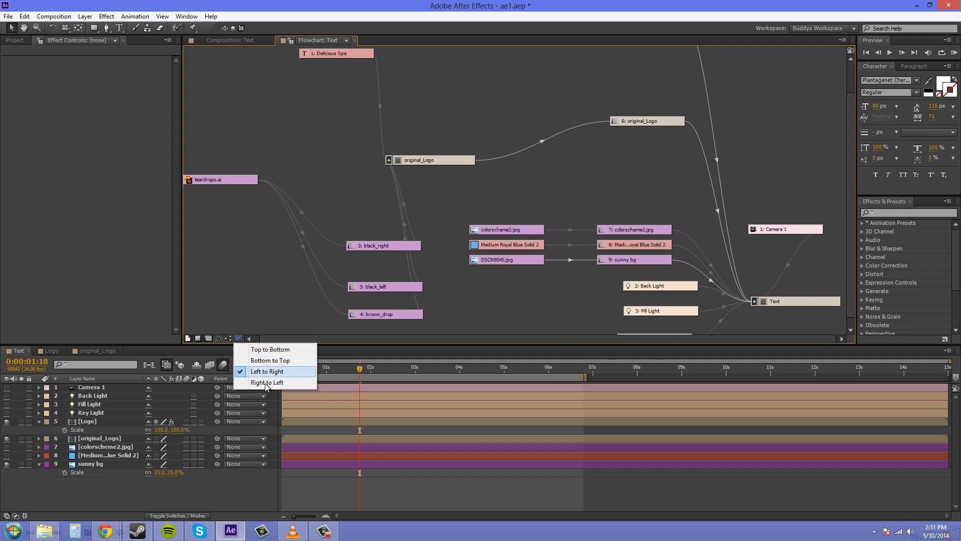
click(268, 382)
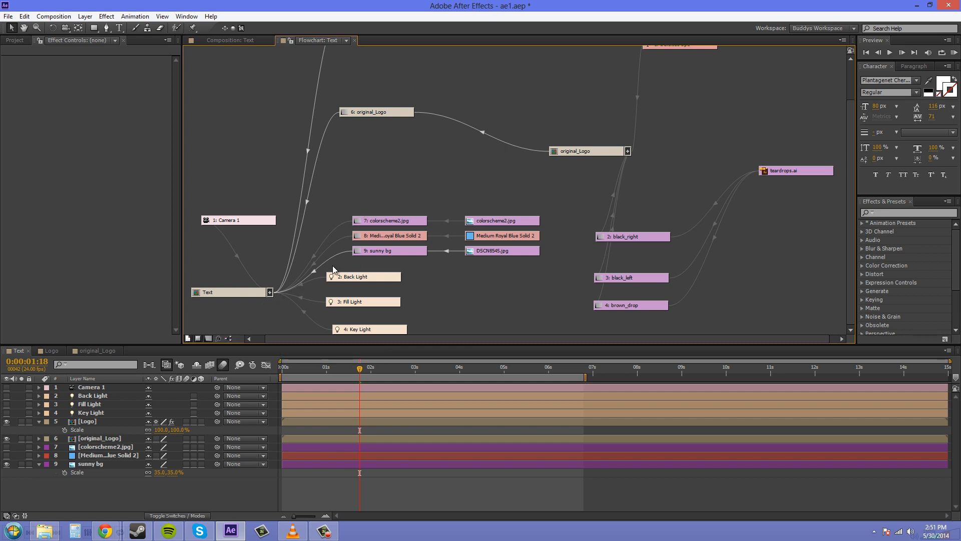
mouse_move(232, 342)
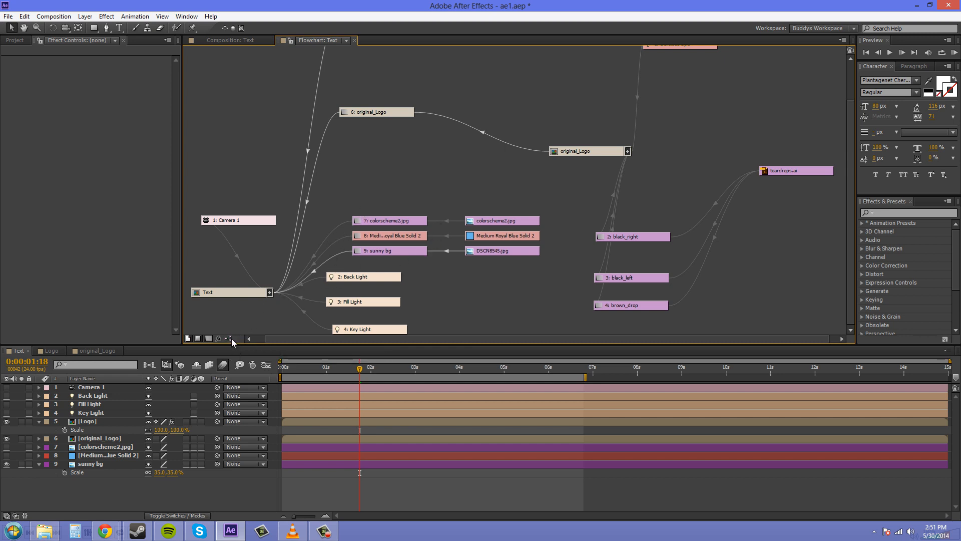
Switch the flowchart connectors from curves to straight right-angled lines
click(222, 339)
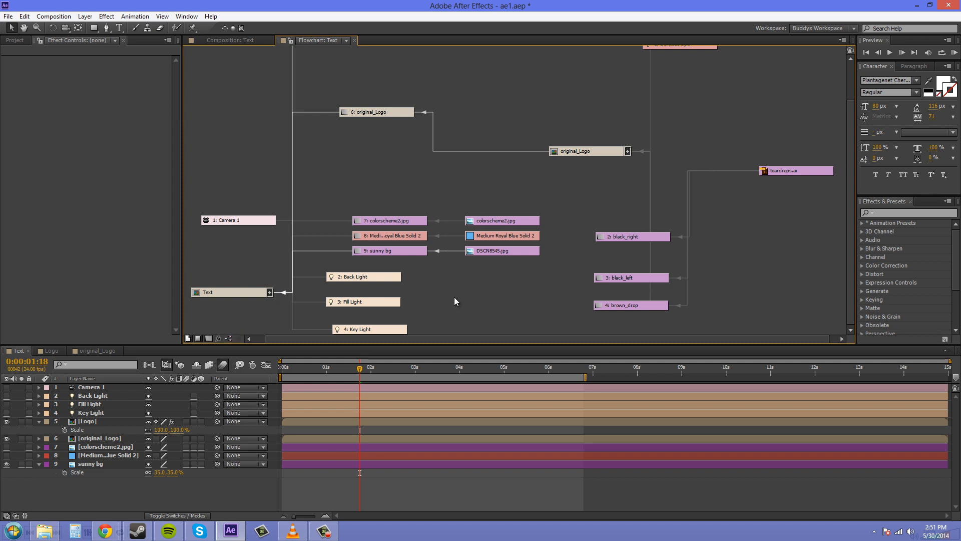
mouse_move(532, 309)
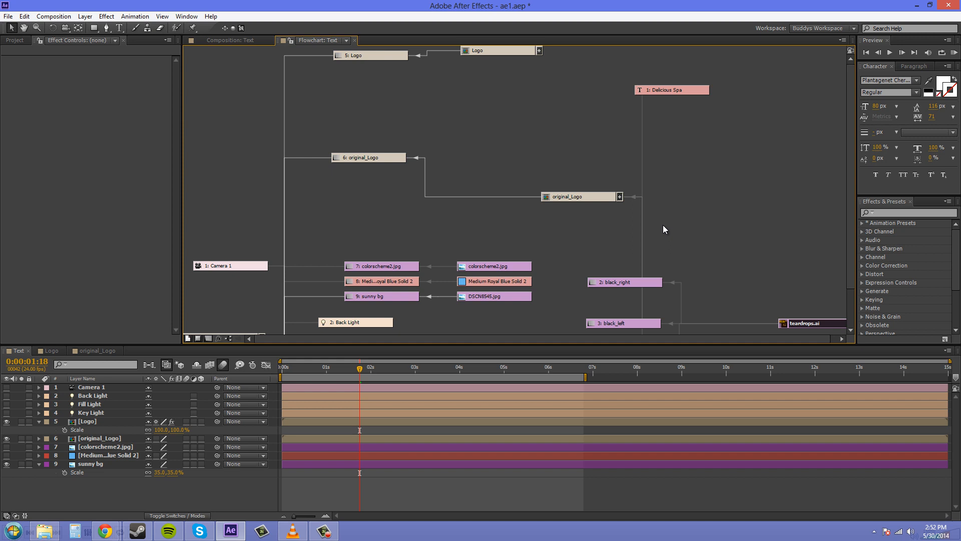
mouse_move(530, 132)
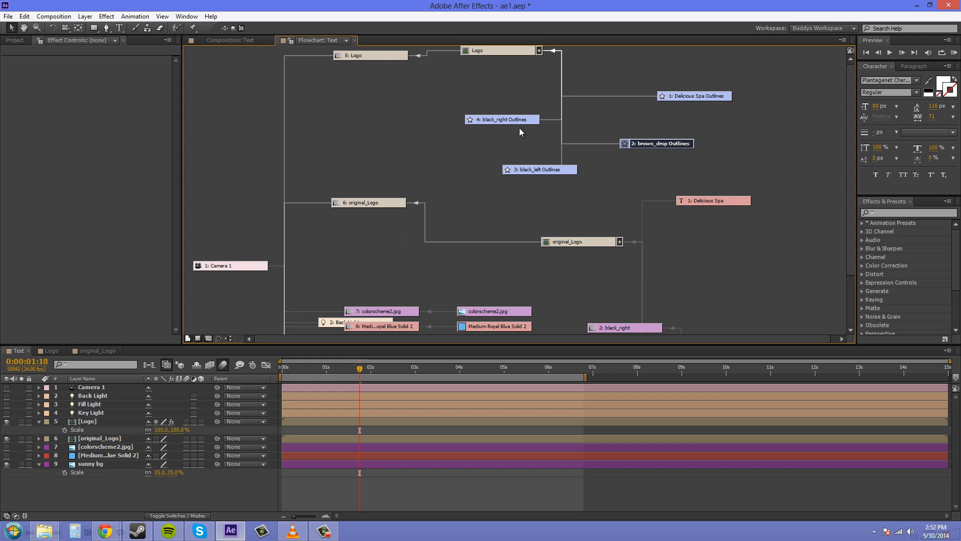
Scroll the flowchart and start dragging the overlapping background nodes apart
scroll(down, 3)
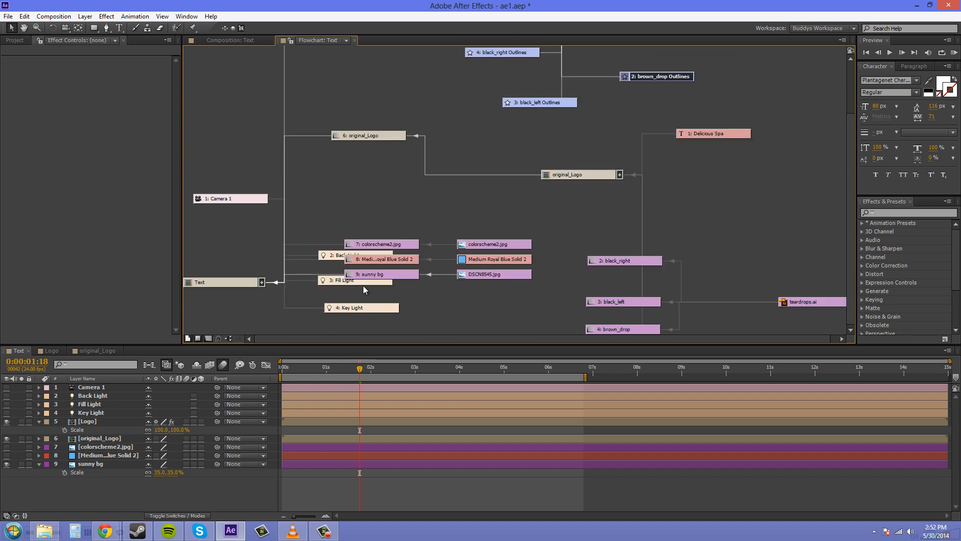
mouse_move(336, 314)
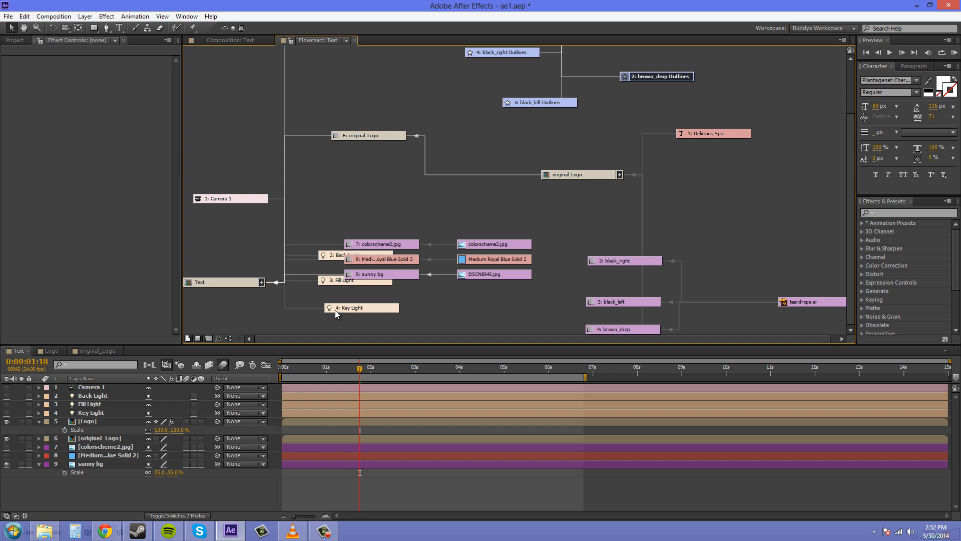
mouse_move(465, 301)
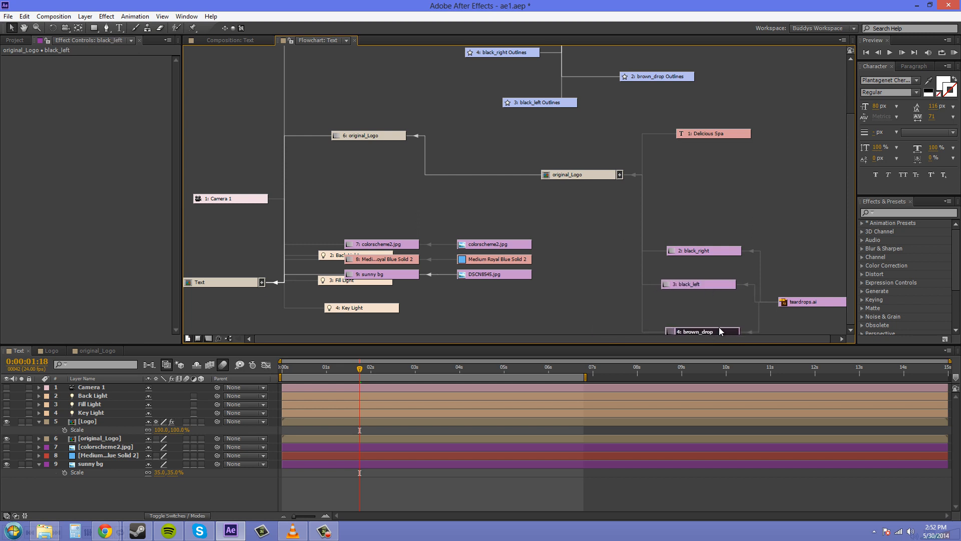
click(693, 331)
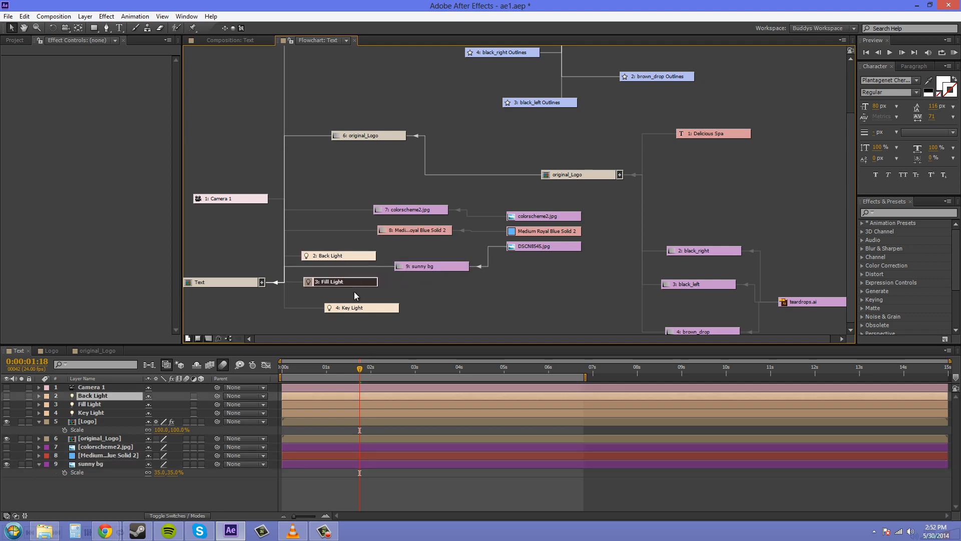
Align Key Light with the other lights and check brown_drop's and black_left's effects
click(344, 308)
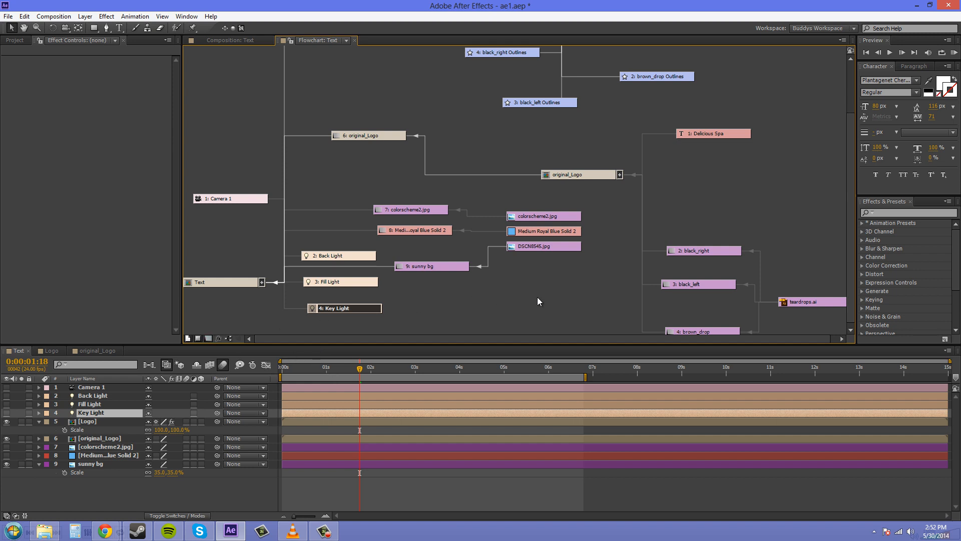
mouse_move(715, 308)
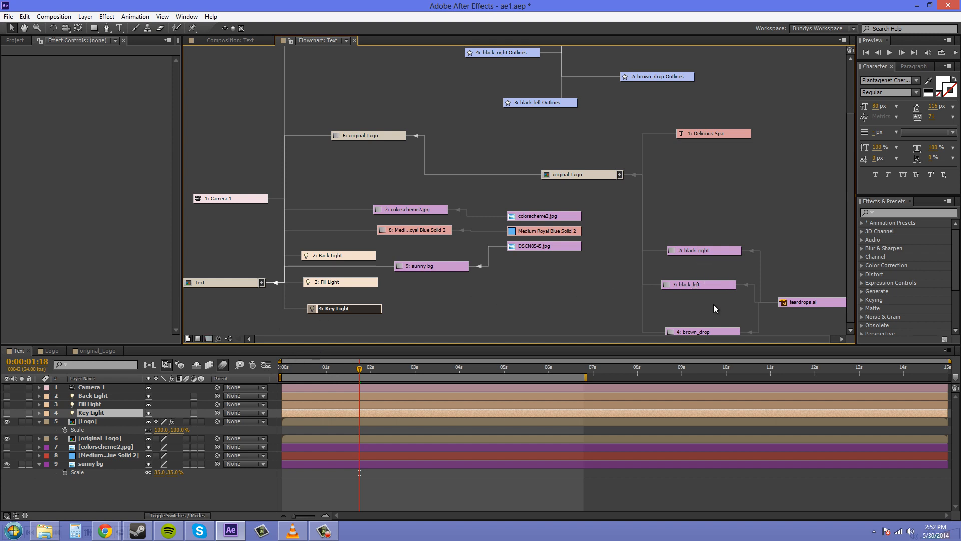
click(702, 331)
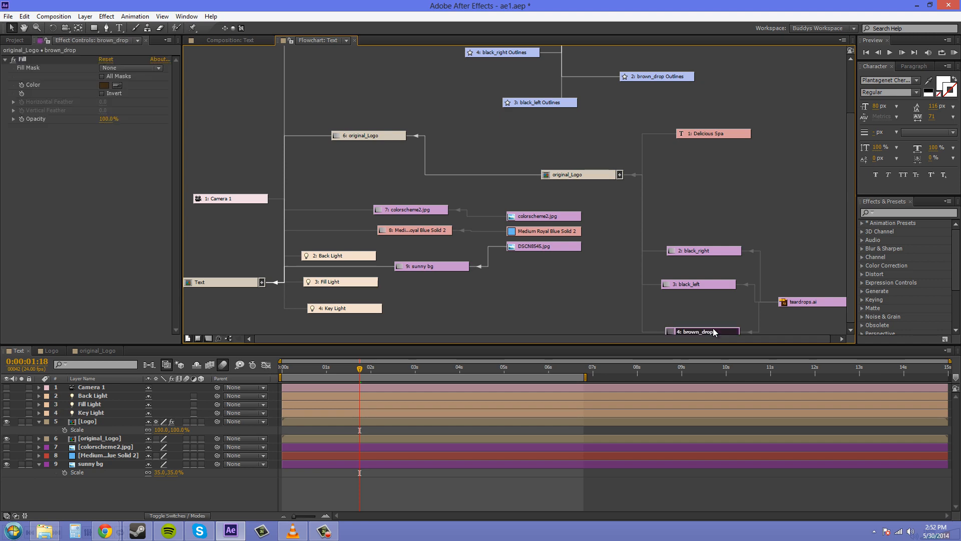
mouse_move(708, 326)
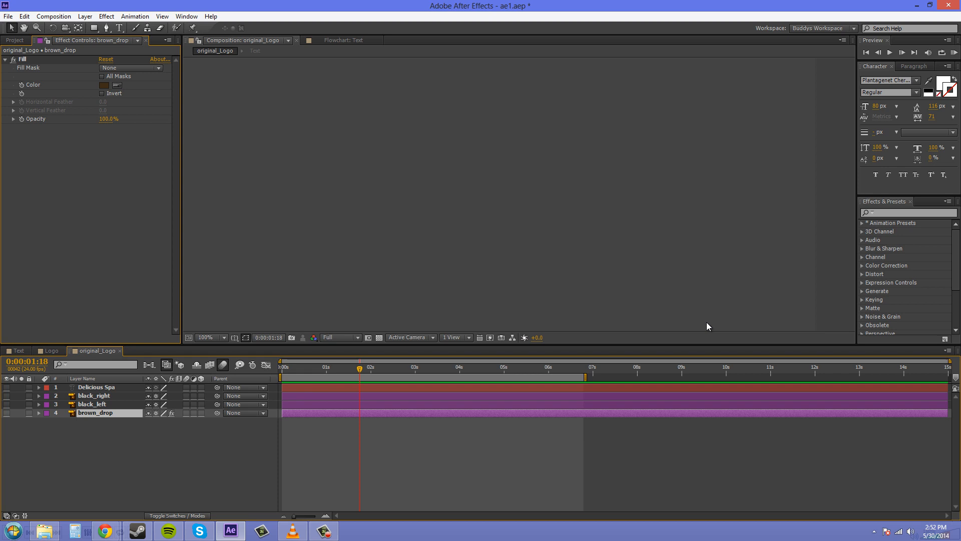
mouse_move(65, 322)
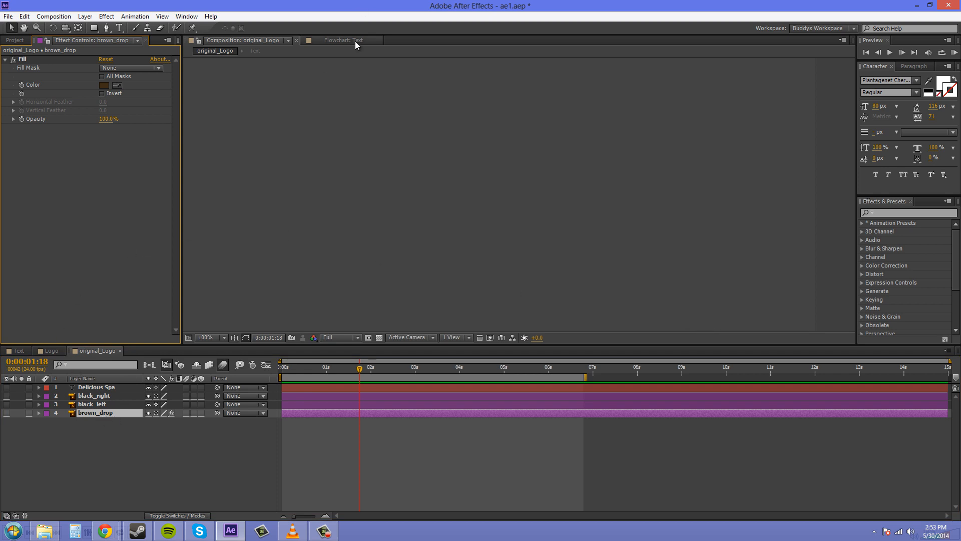
click(339, 40)
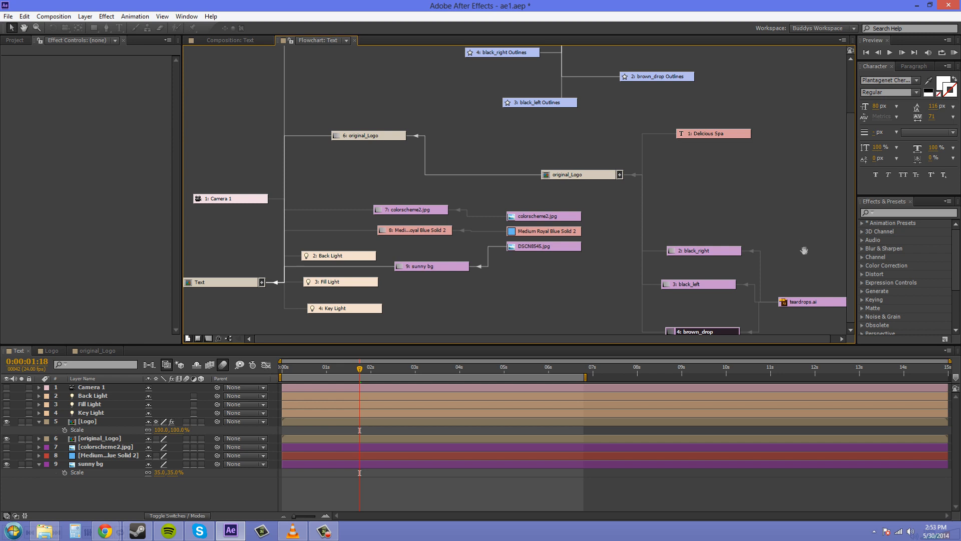
click(697, 281)
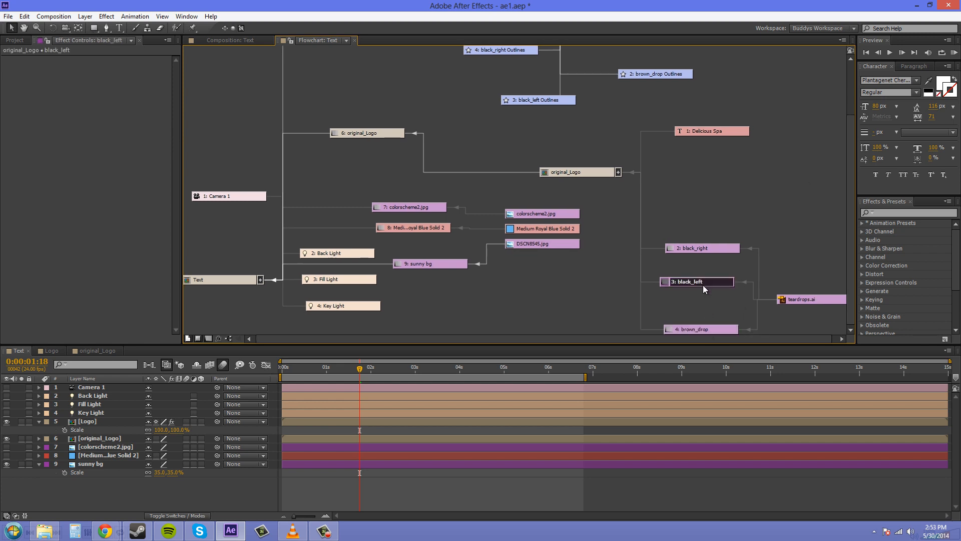
click(699, 328)
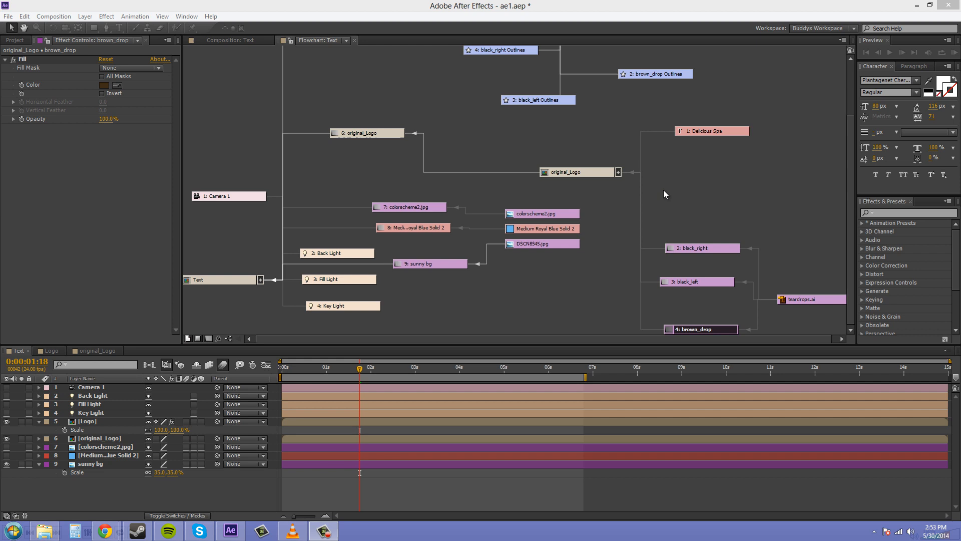
Open the Text flowchart's context menu to reach its Cleanup layout options
right_click(663, 194)
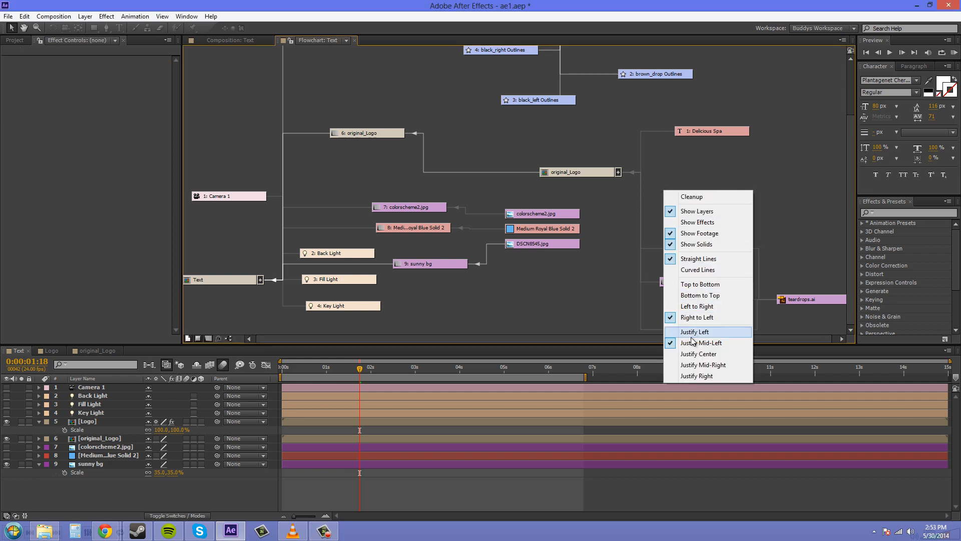
mouse_move(699, 328)
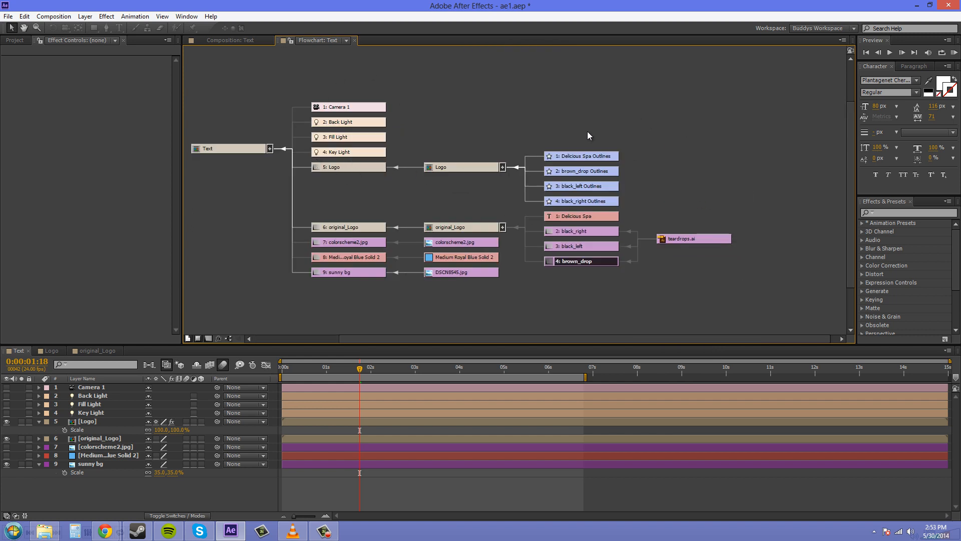
mouse_move(590, 129)
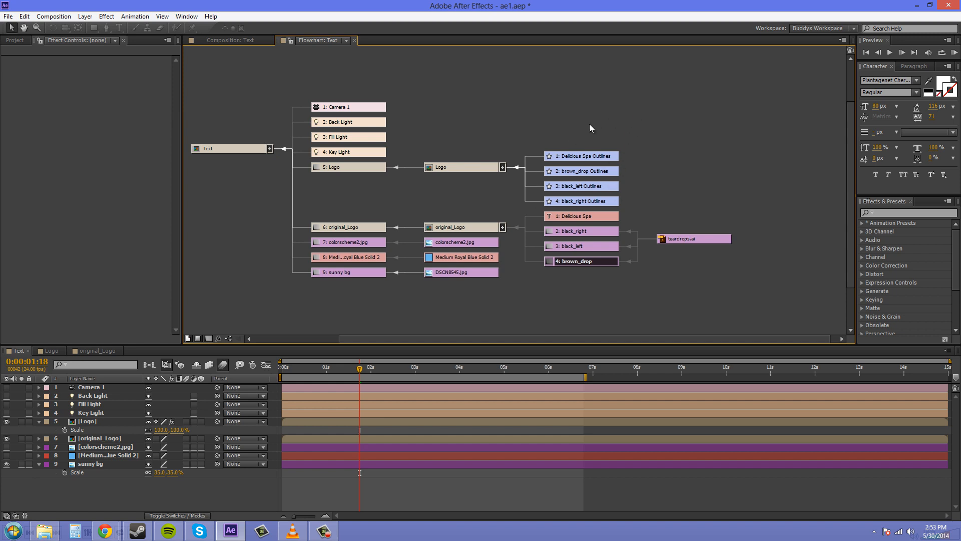
Enable Show Effects so layer nodes list Fast Blur on Logo and Fill on brown_drop
right_click(635, 101)
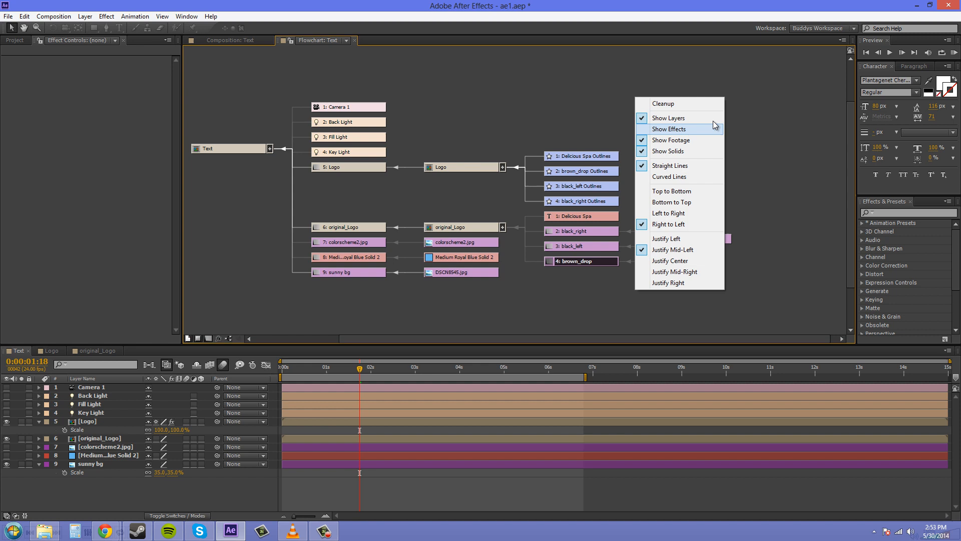
click(668, 129)
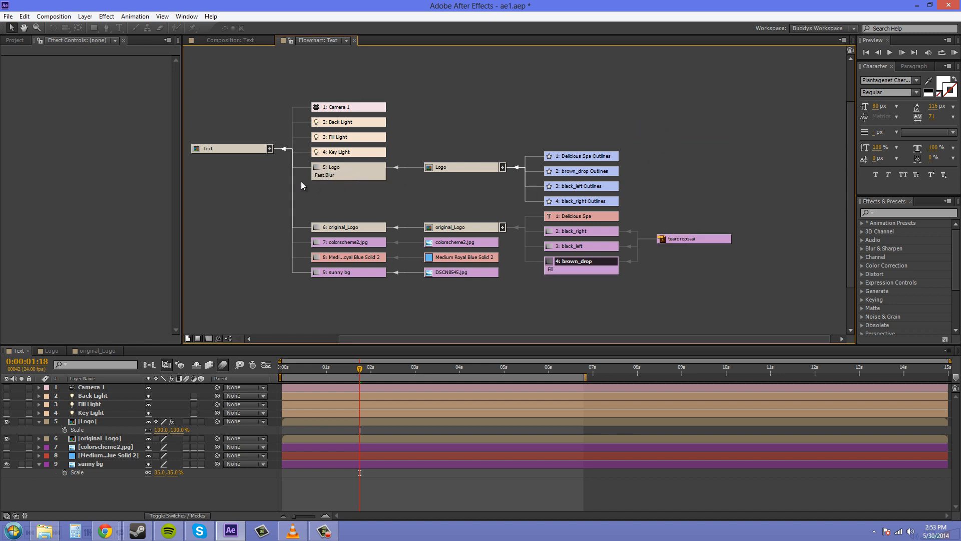
mouse_move(580, 270)
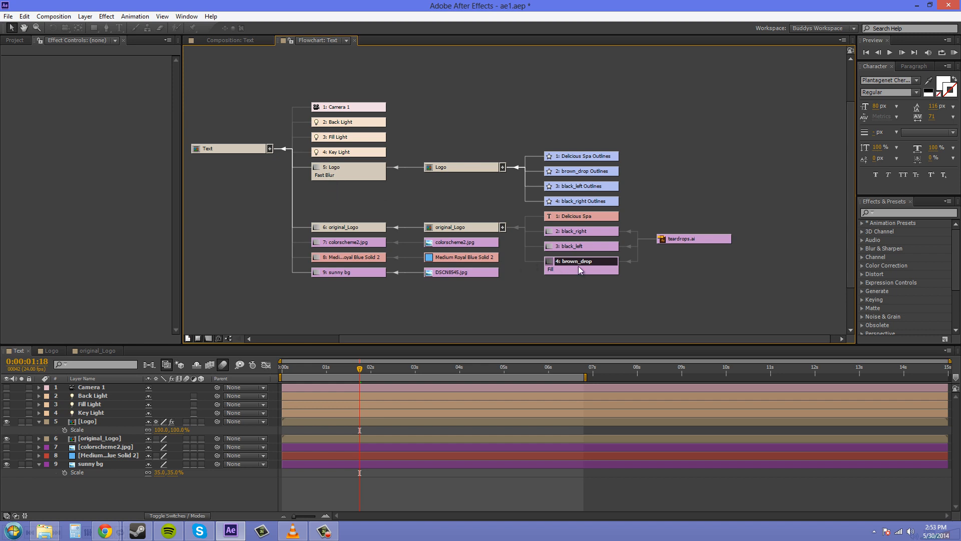
mouse_move(667, 118)
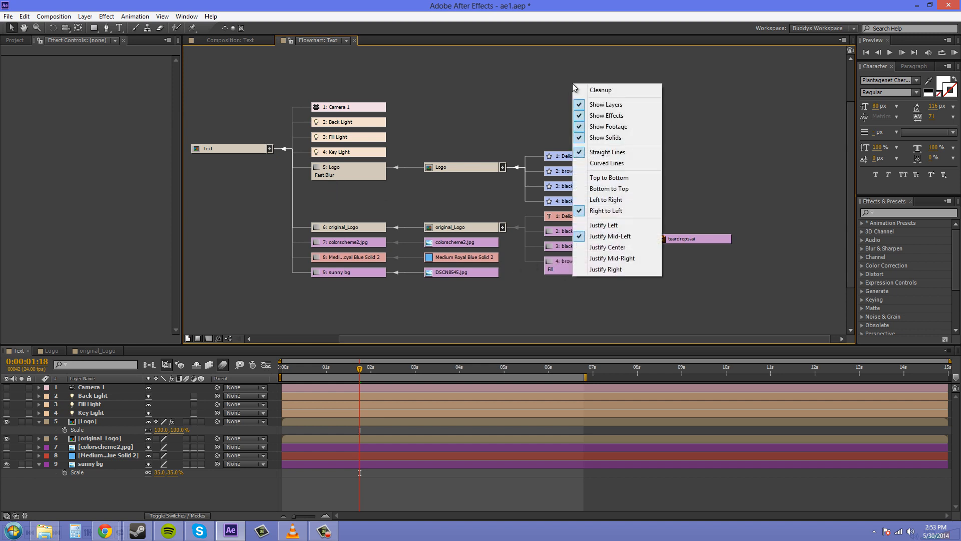
mouse_move(603, 259)
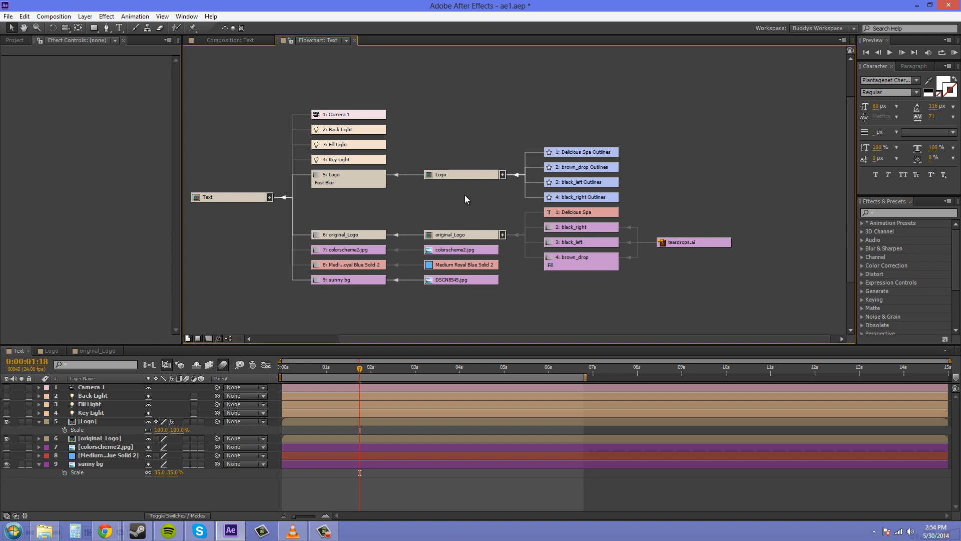
mouse_move(495, 177)
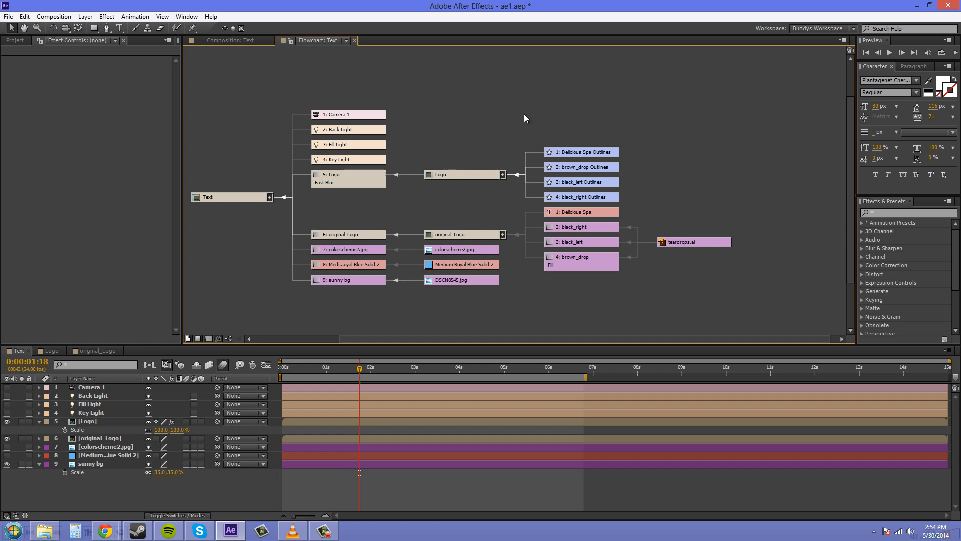
mouse_move(738, 96)
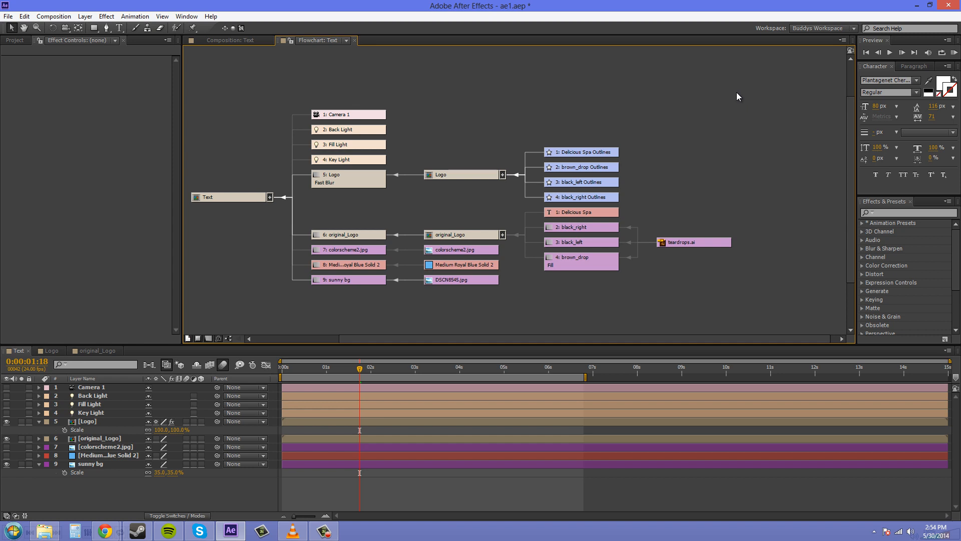
mouse_move(688, 106)
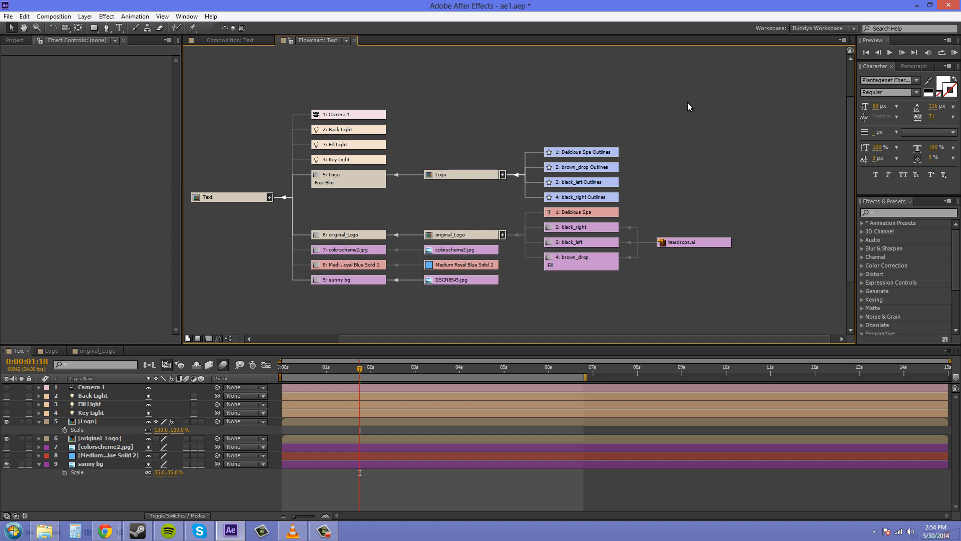
mouse_move(657, 117)
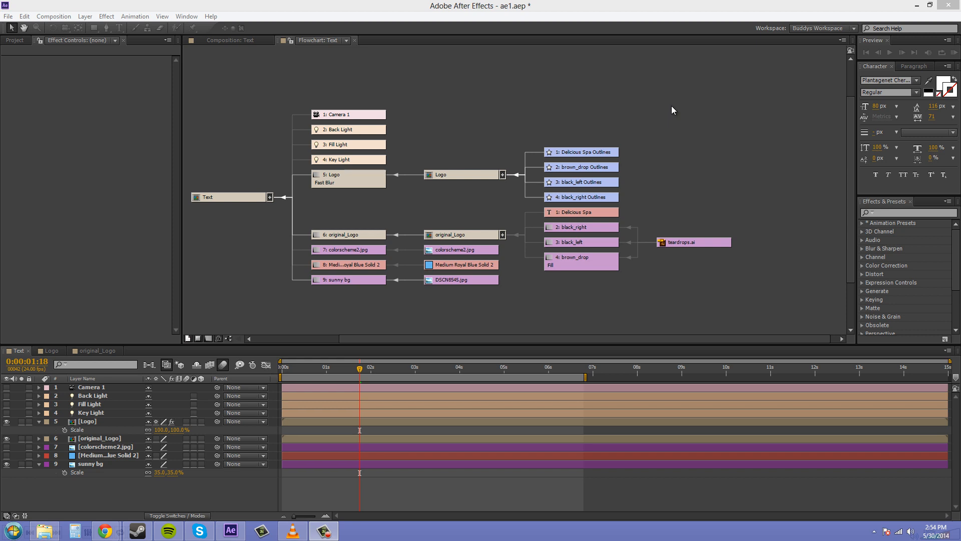
mouse_move(689, 123)
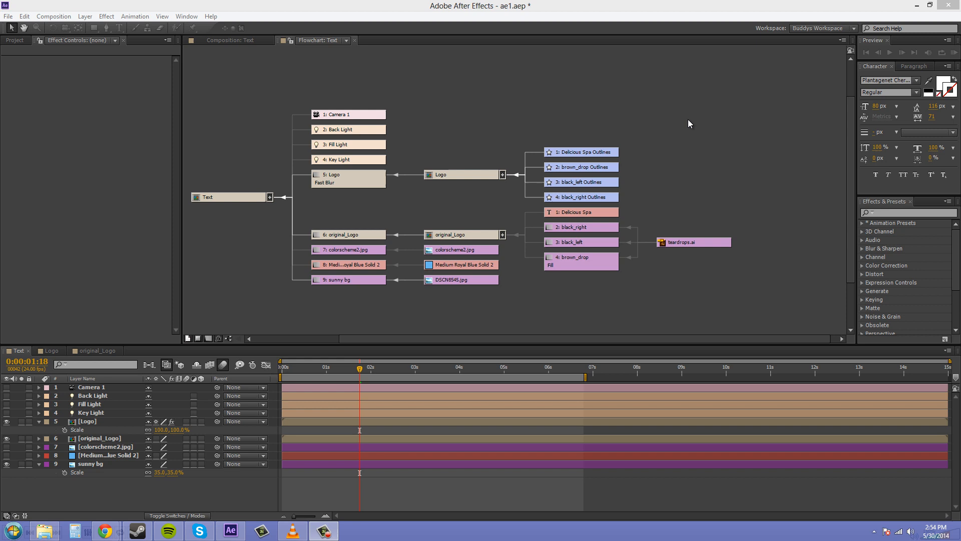
mouse_move(711, 139)
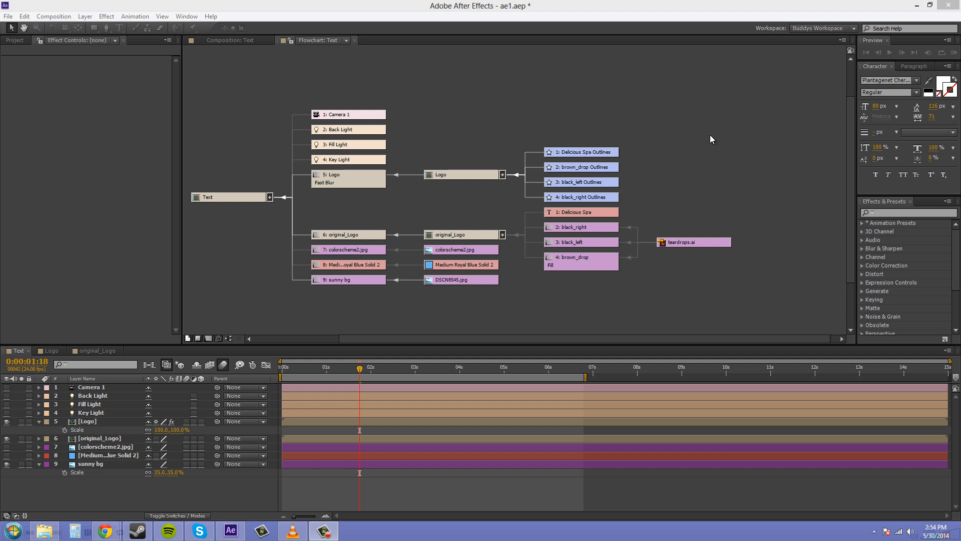
mouse_move(705, 139)
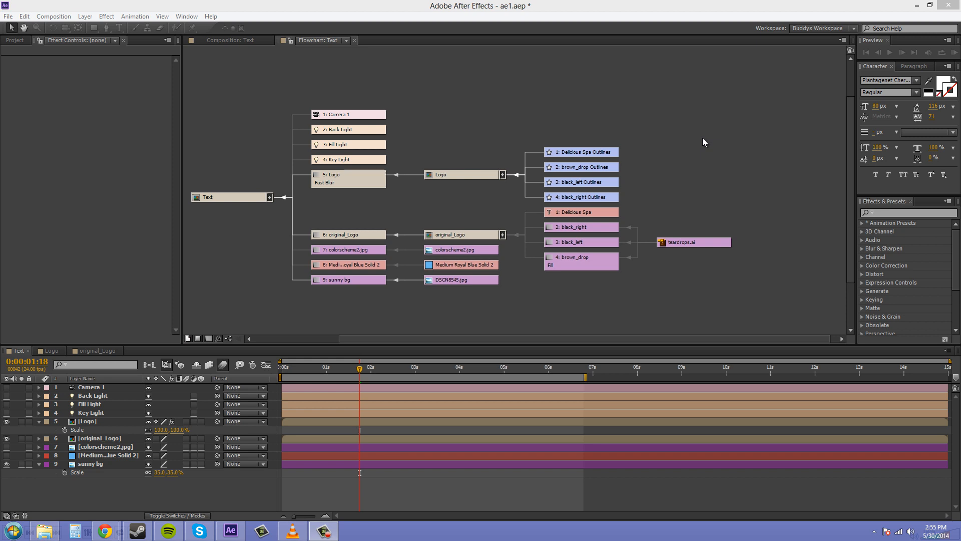
mouse_move(858, 254)
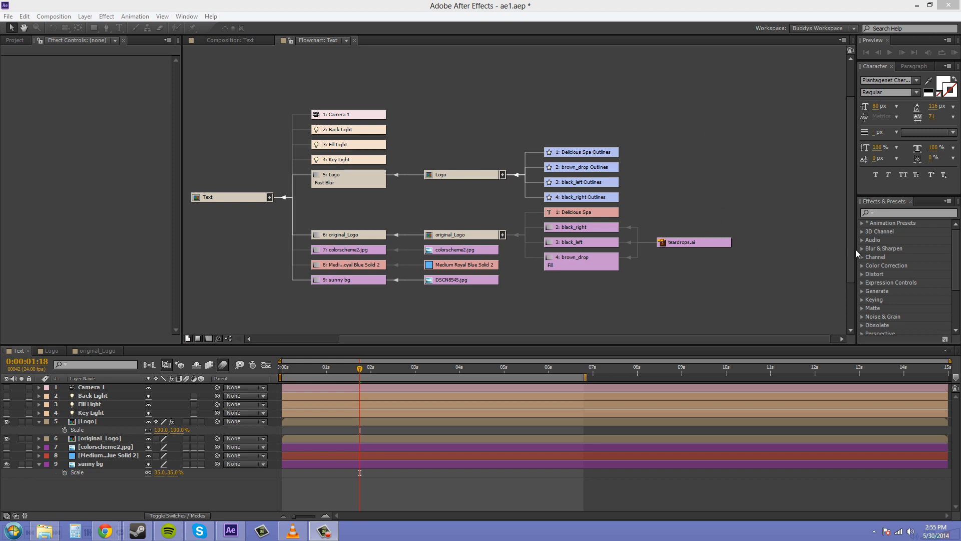